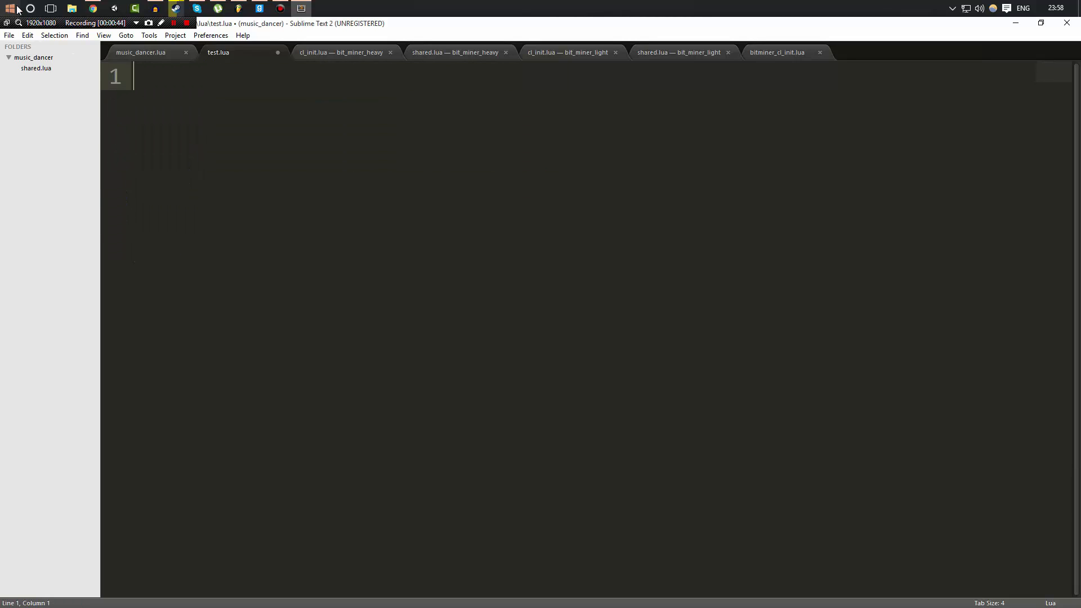
Step: Write hook.Add("PlayerSay", "UnquieName", ...) with an inline function printing 'Someone said a message!'
text(hook.Add()
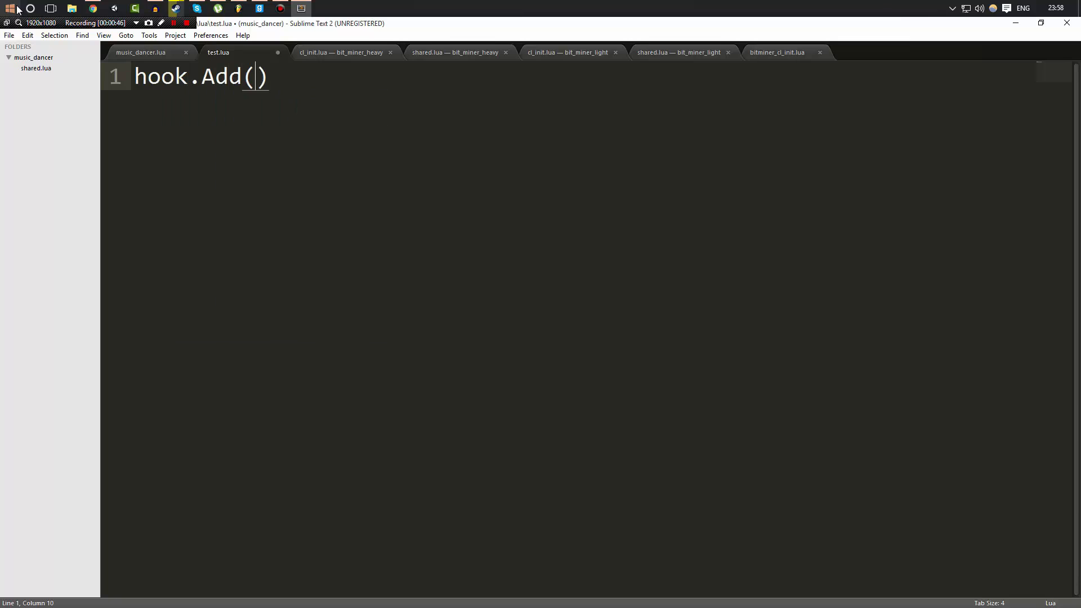
text("PlayerSay")
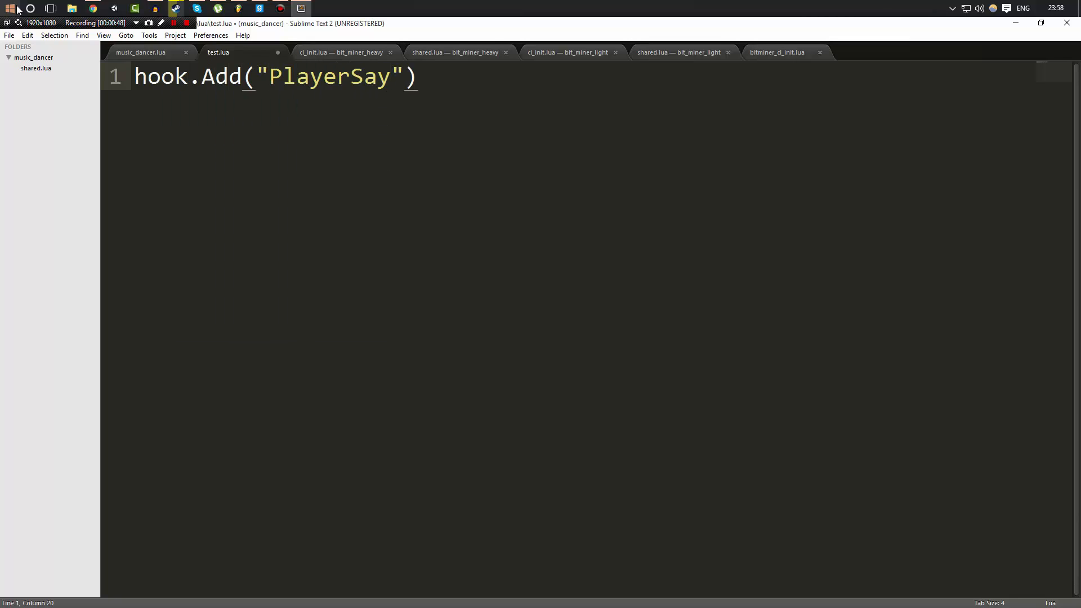
text(, "u)
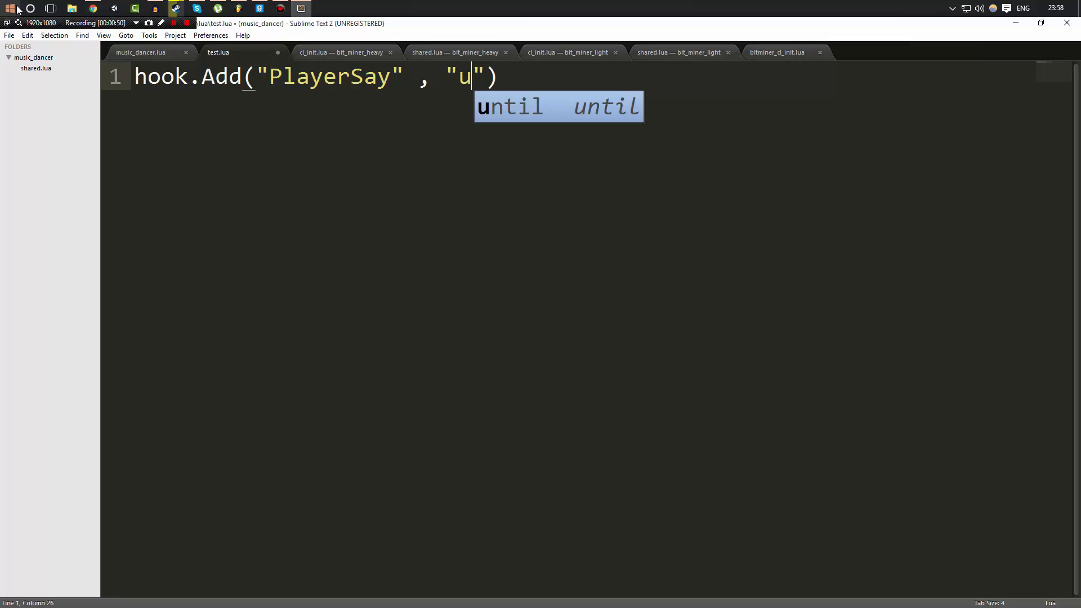
text(nquieName)
text(end))
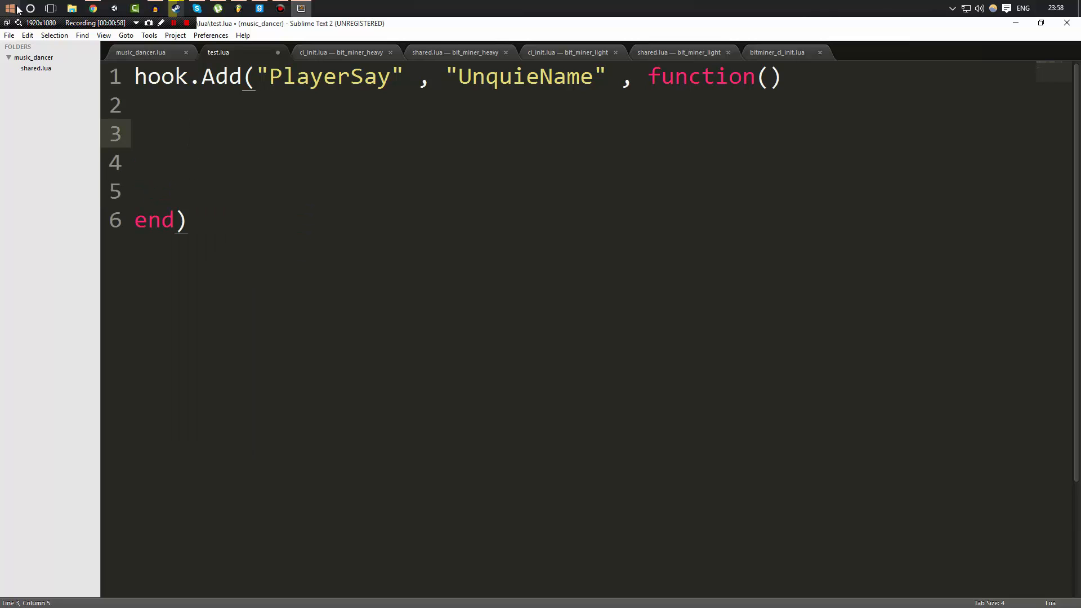
text(print("Someone said a messag")
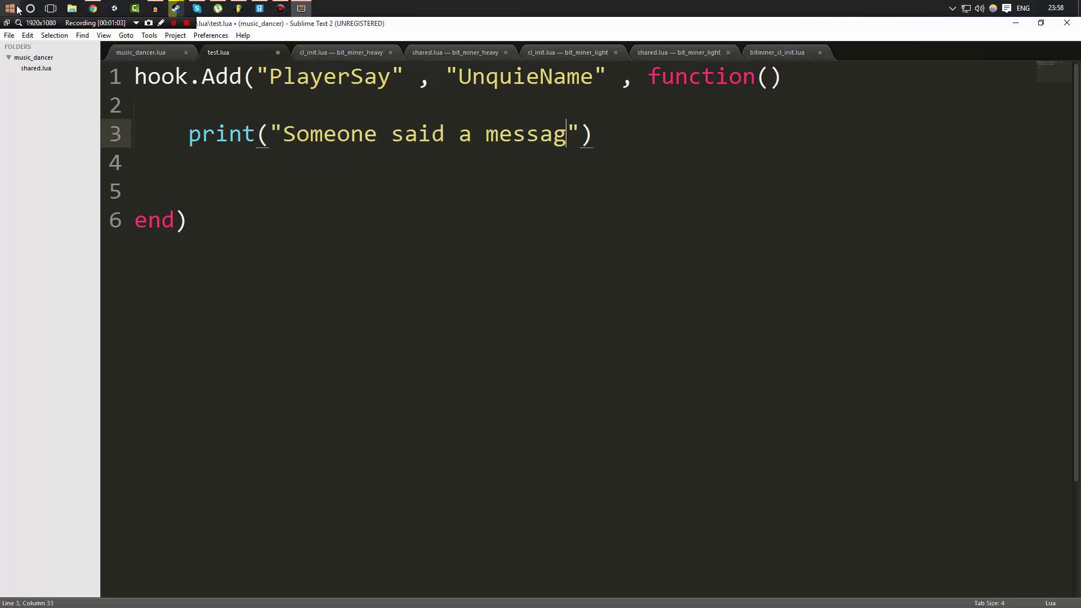
text(e!)
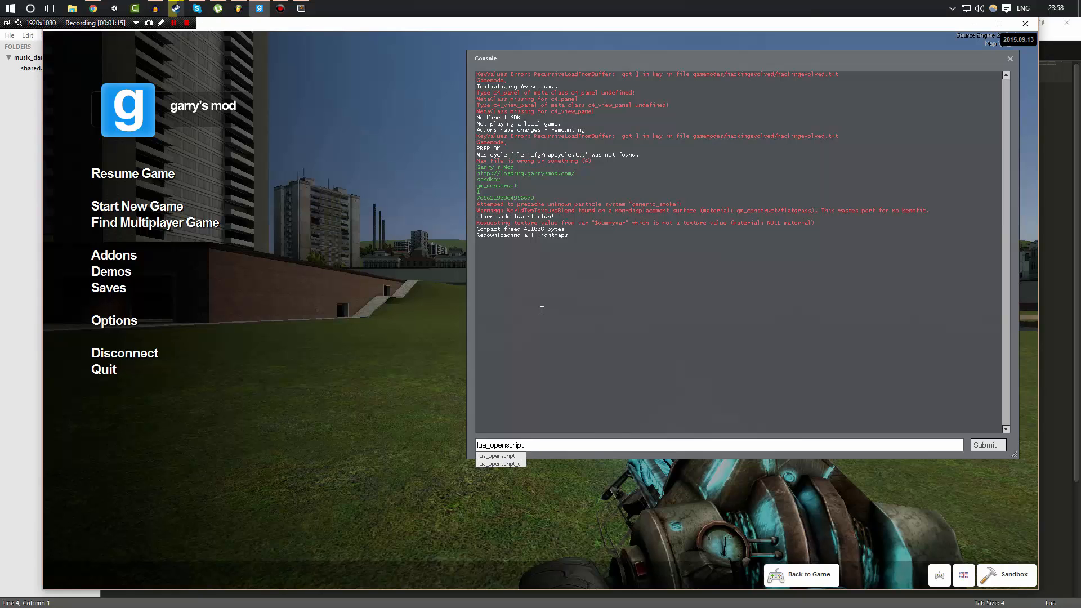
Step: Enter lua_openscript test.lua in the Garry's Mod console
text(test)
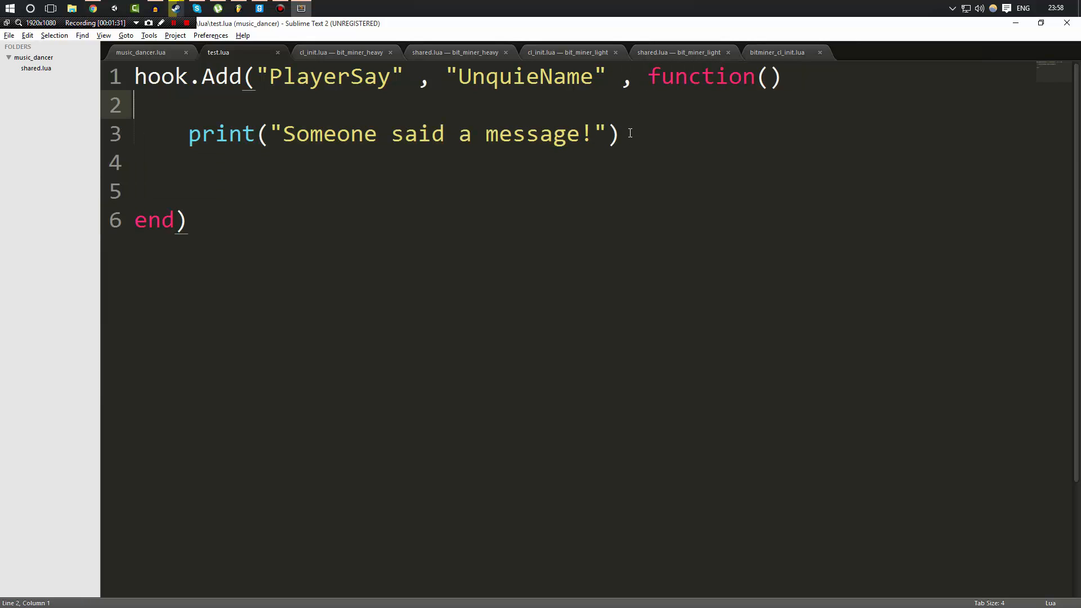
Step: Add local test = function() print("Lol") end and a test() call above the hook
double_click(325, 76)
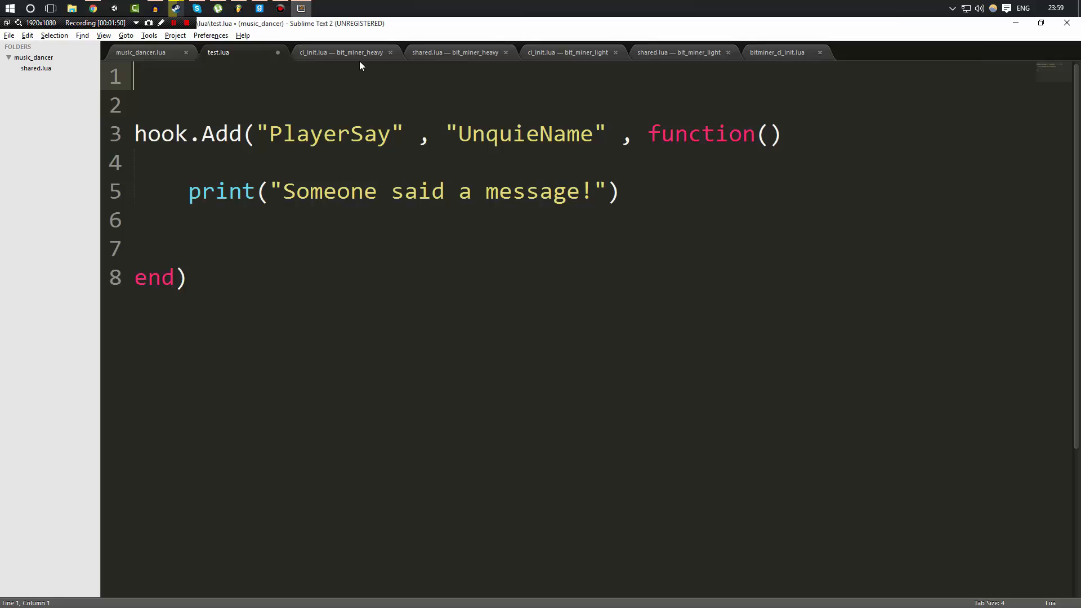
text(local)
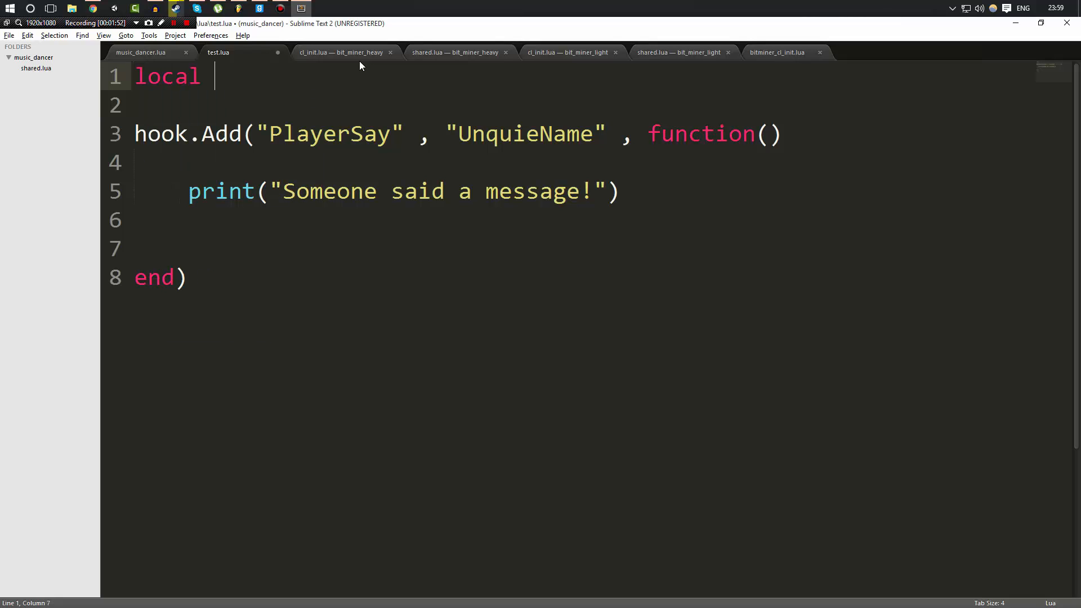
text(test = function()
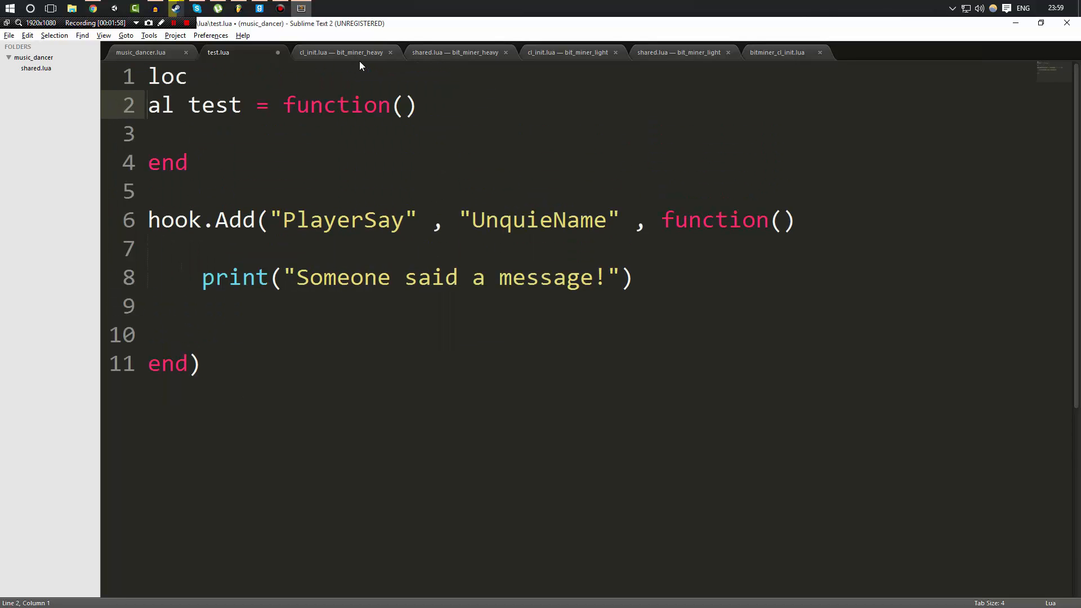
text(print)
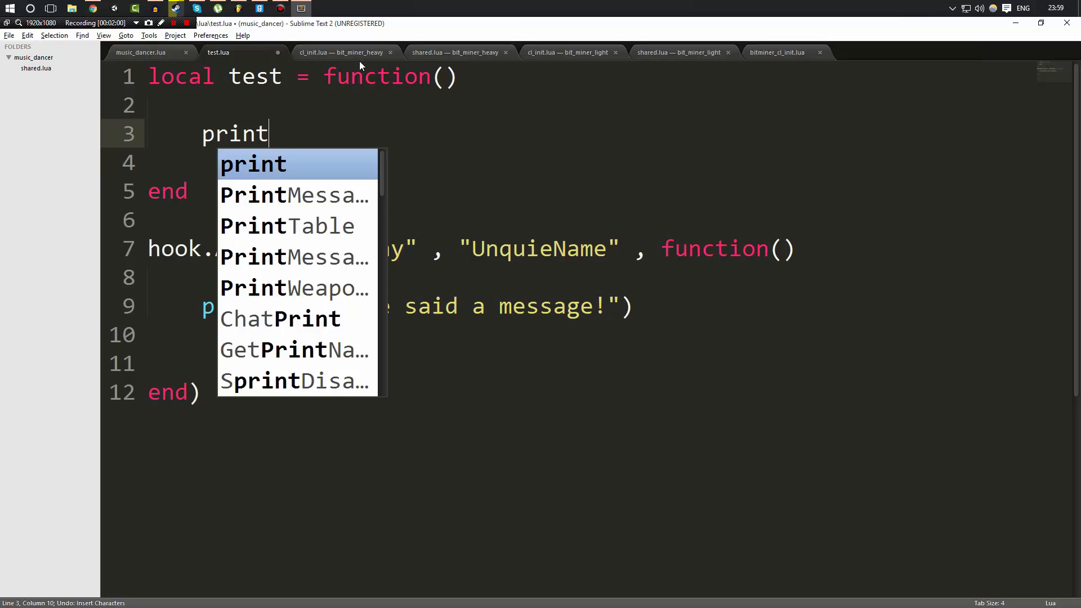
text(("Lol"))
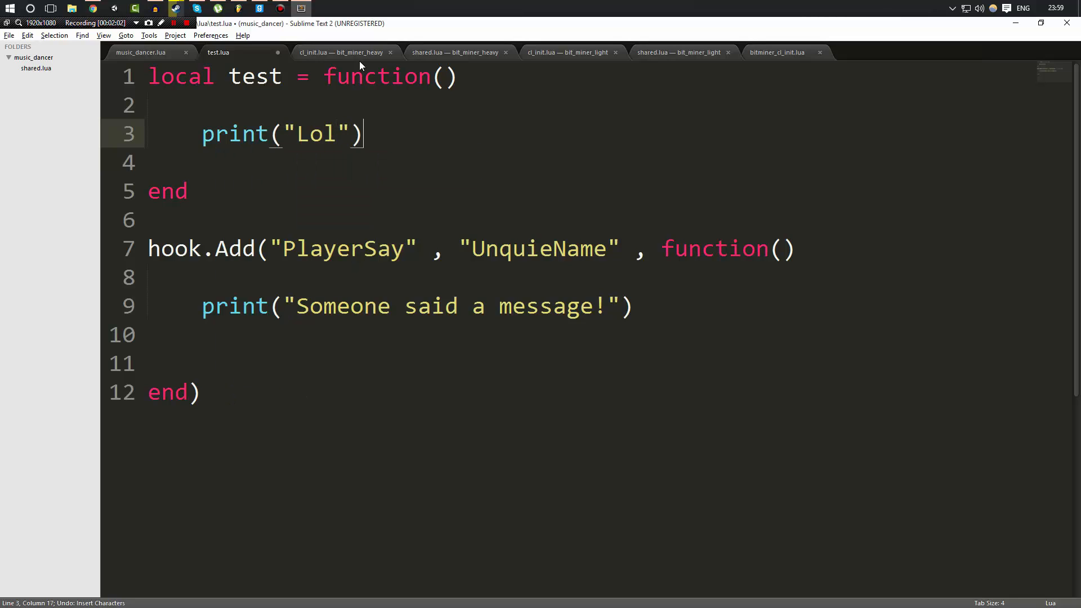
text(test()
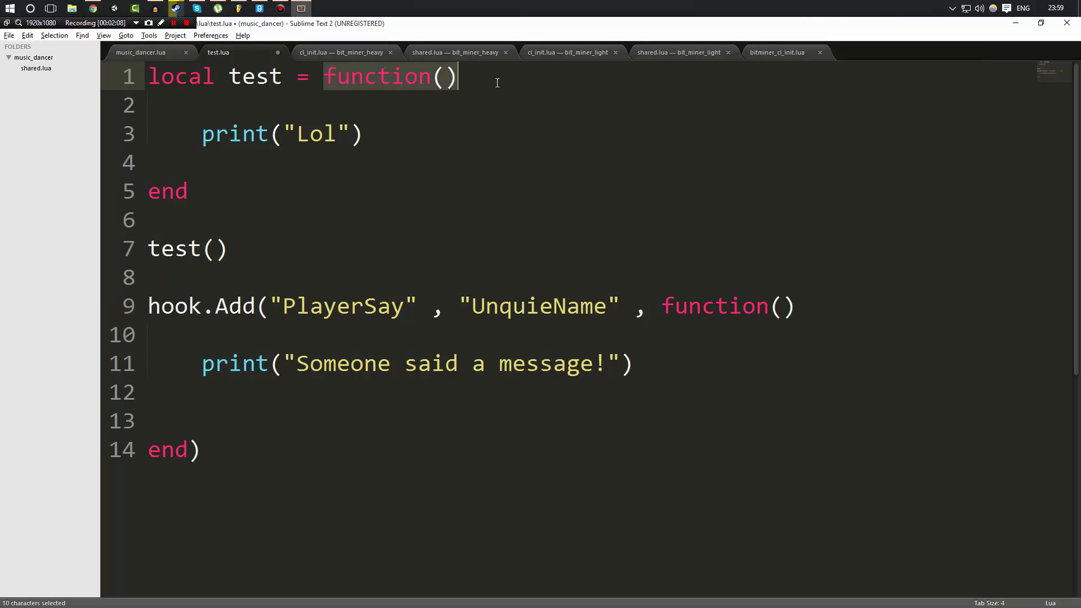
Step: Highlight the test function, its call, and the inline hook function with its print line
drag(455, 76, 145, 162)
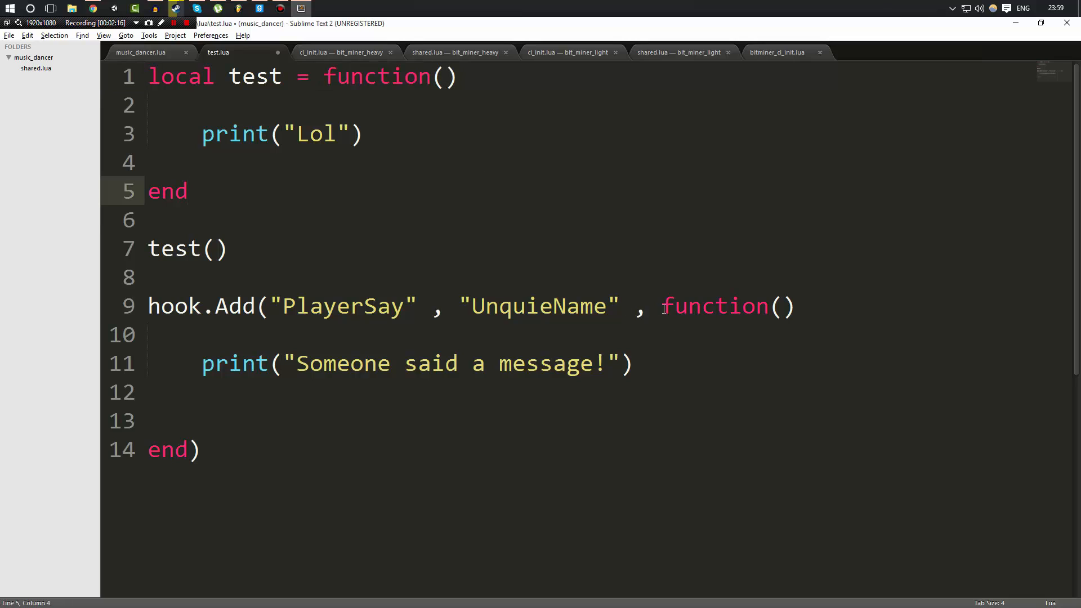
double_click(713, 306)
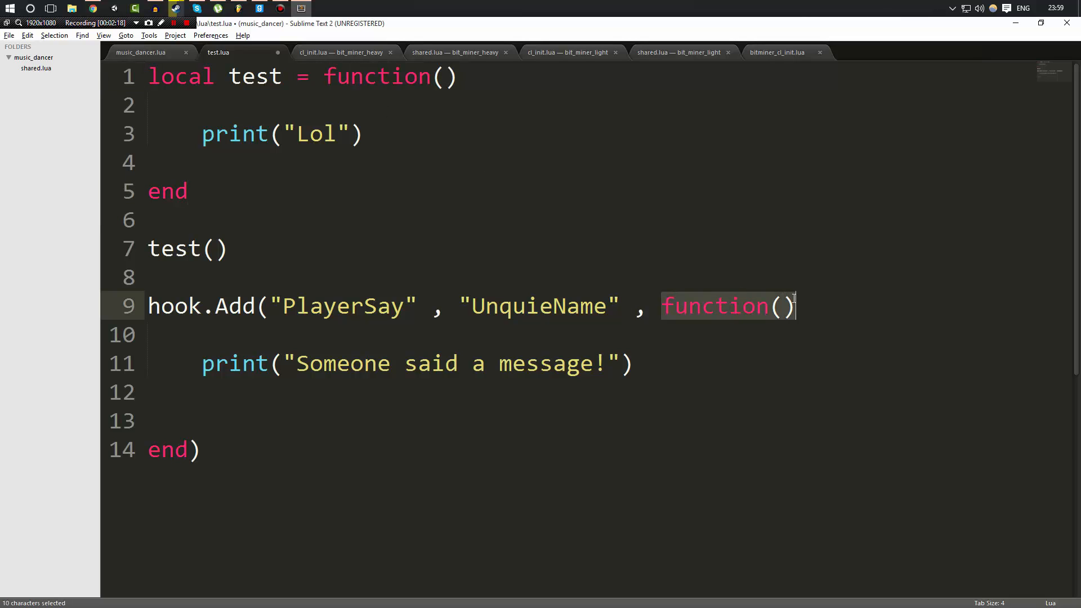
drag(794, 306, 579, 363)
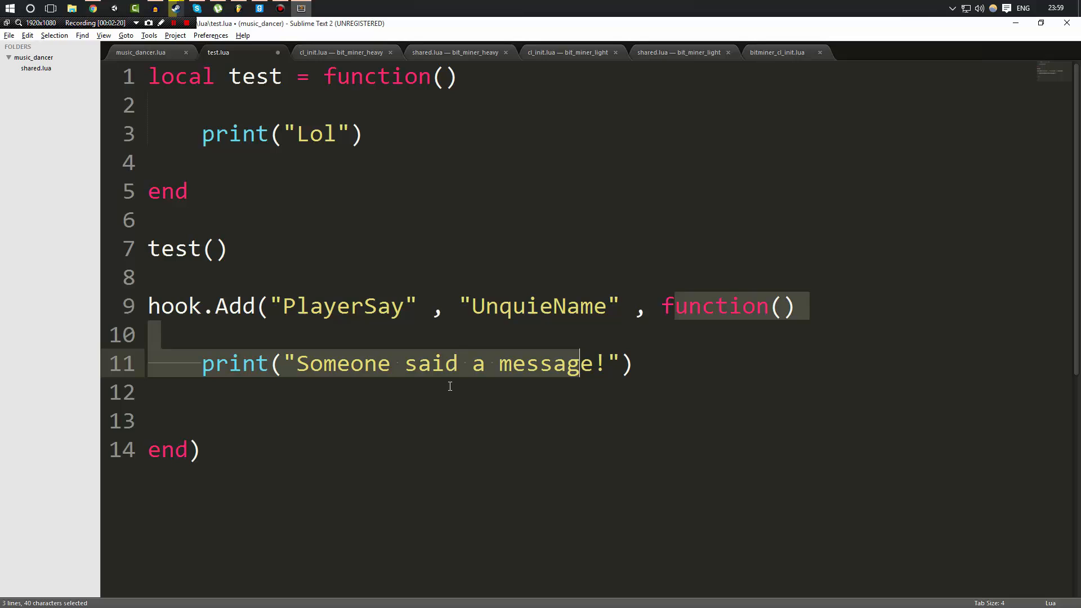
click(228, 248)
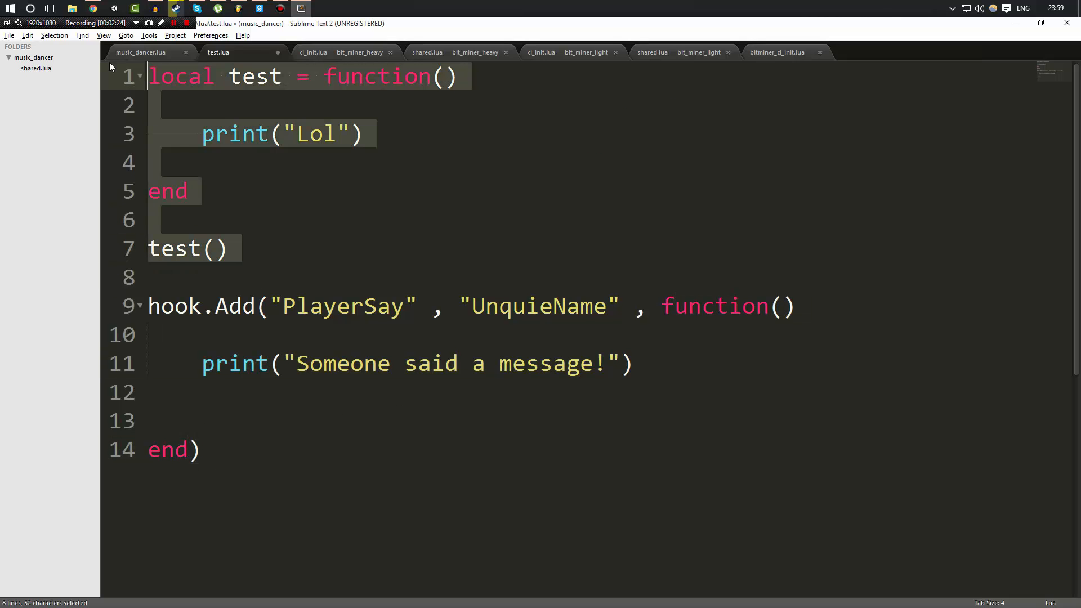
Step: Move the print line into function testing and pass testing as the hook's third argument
text(function testibng()
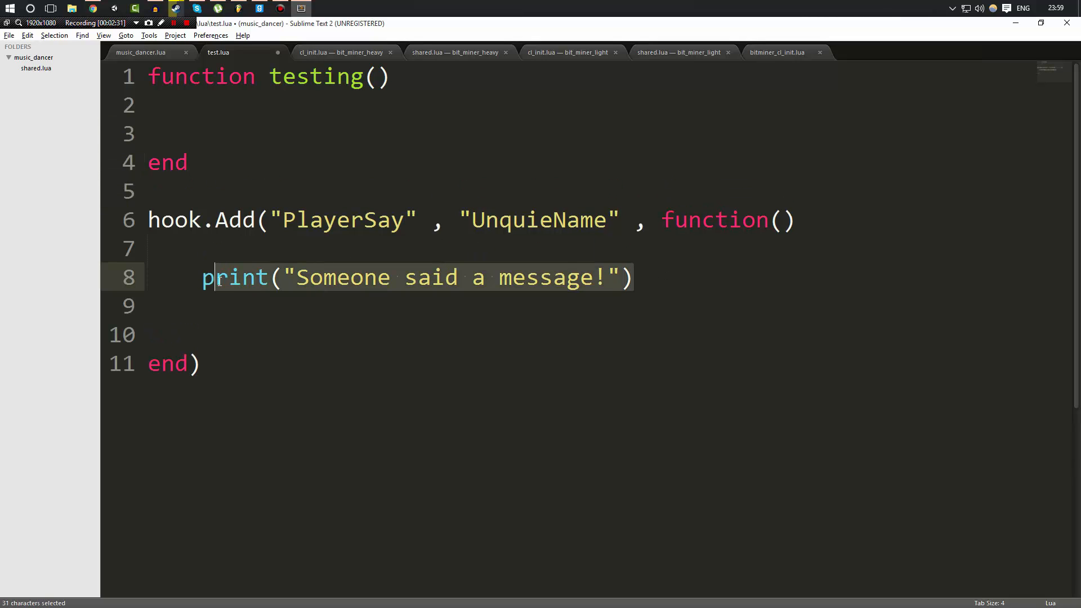
key(ctrl+x)
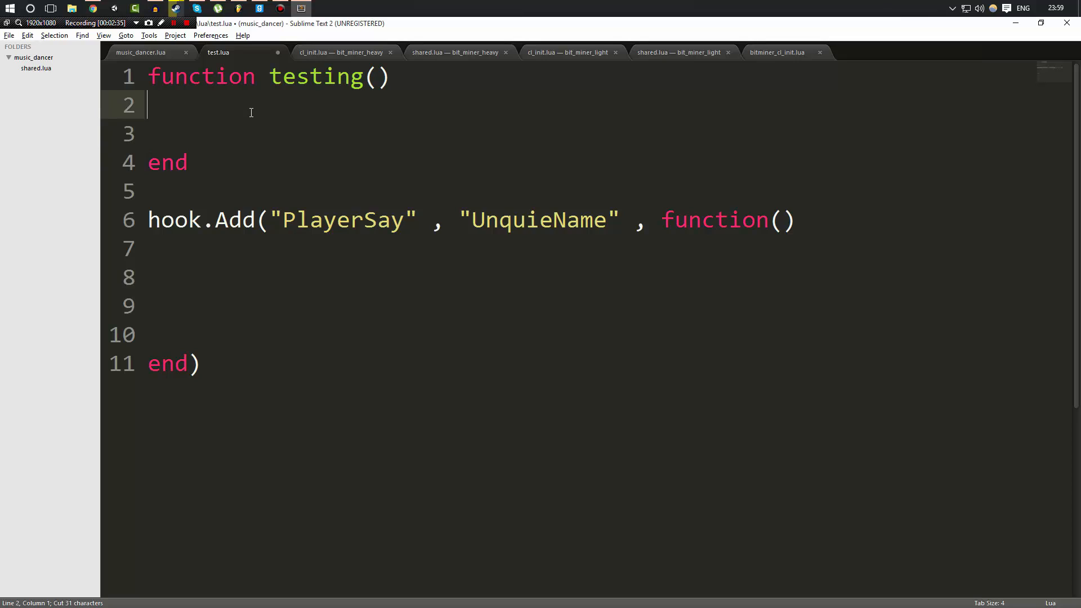
text(Print("Someone said a message!"))
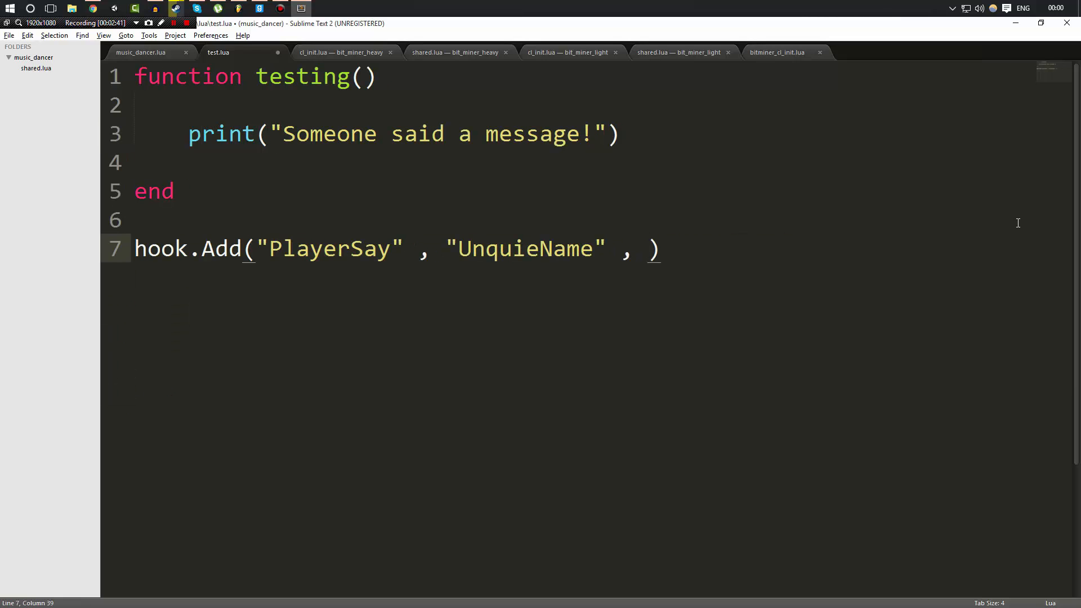
text(testing)
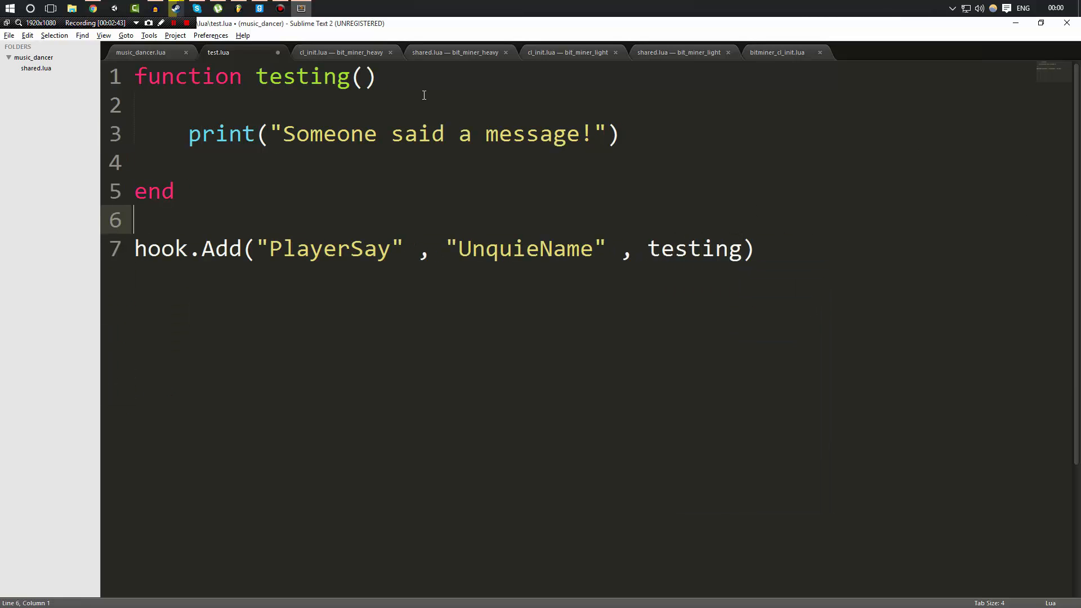
click(647, 248)
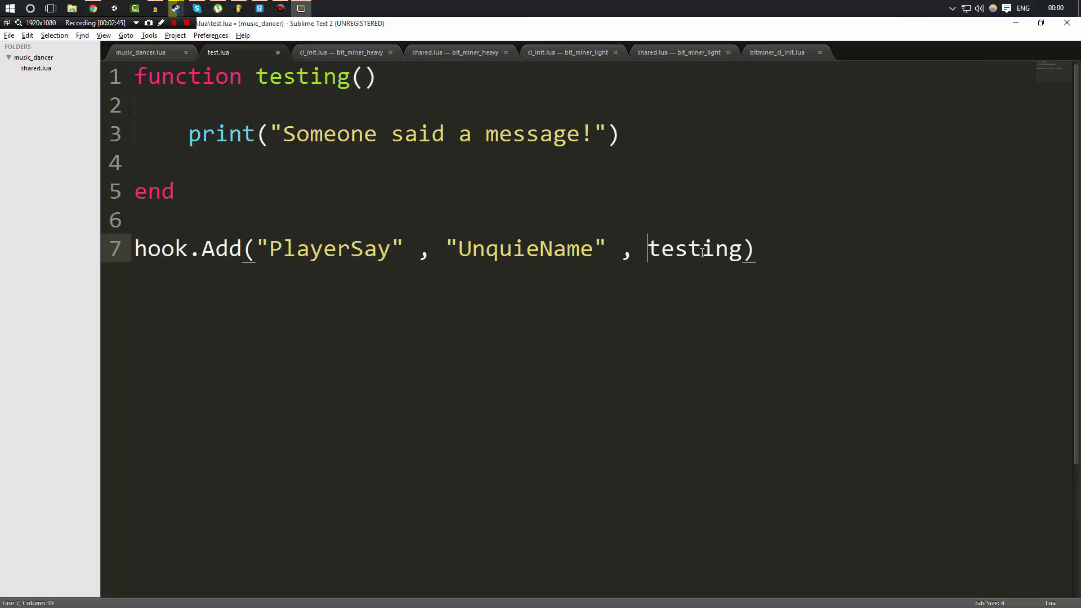
double_click(697, 249)
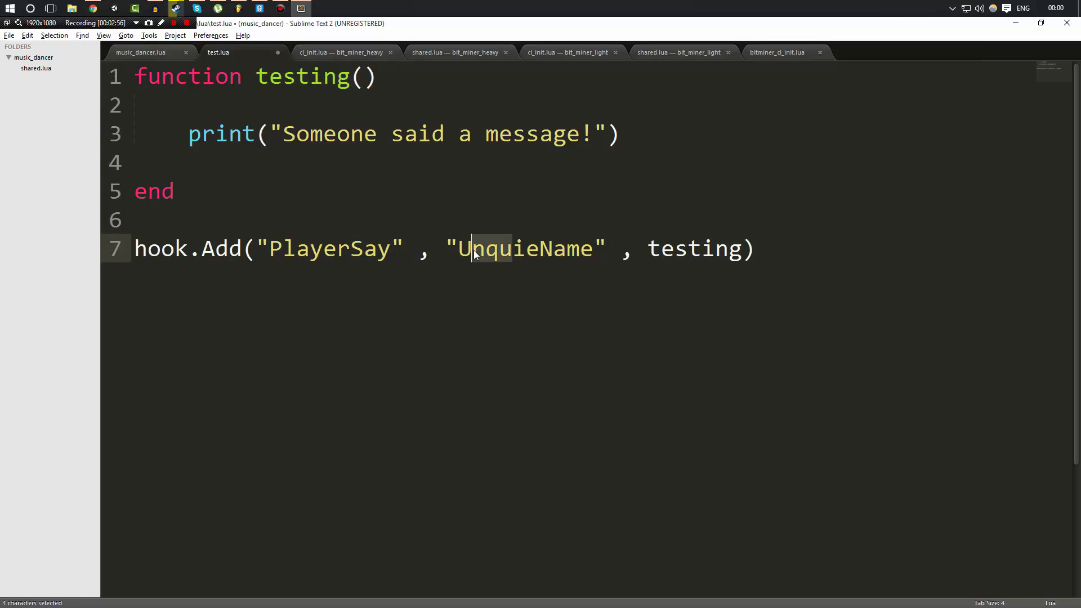
click(601, 248)
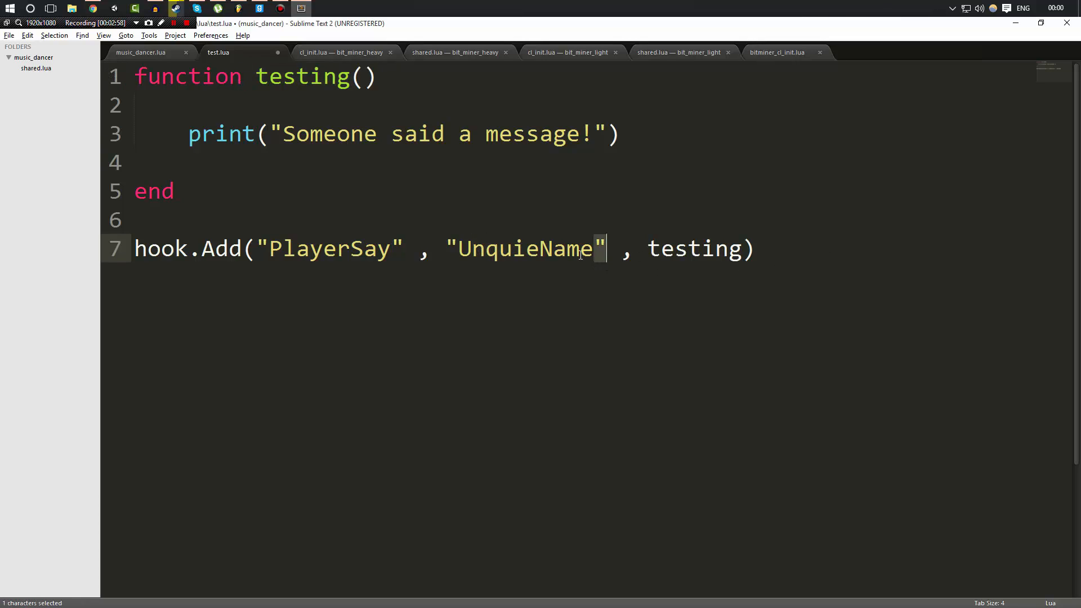
double_click(329, 248)
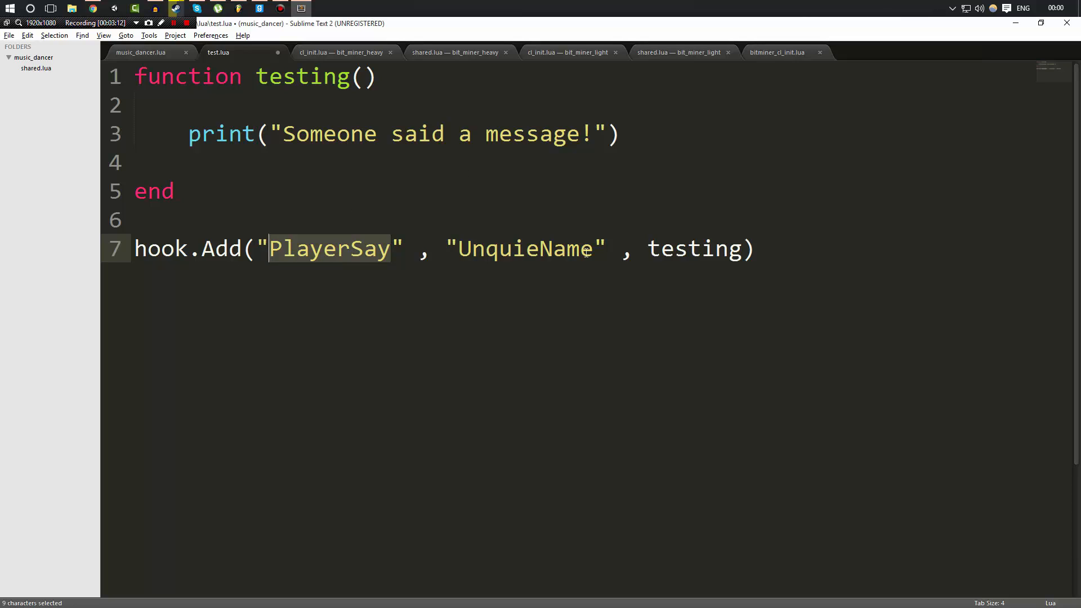
double_click(525, 249)
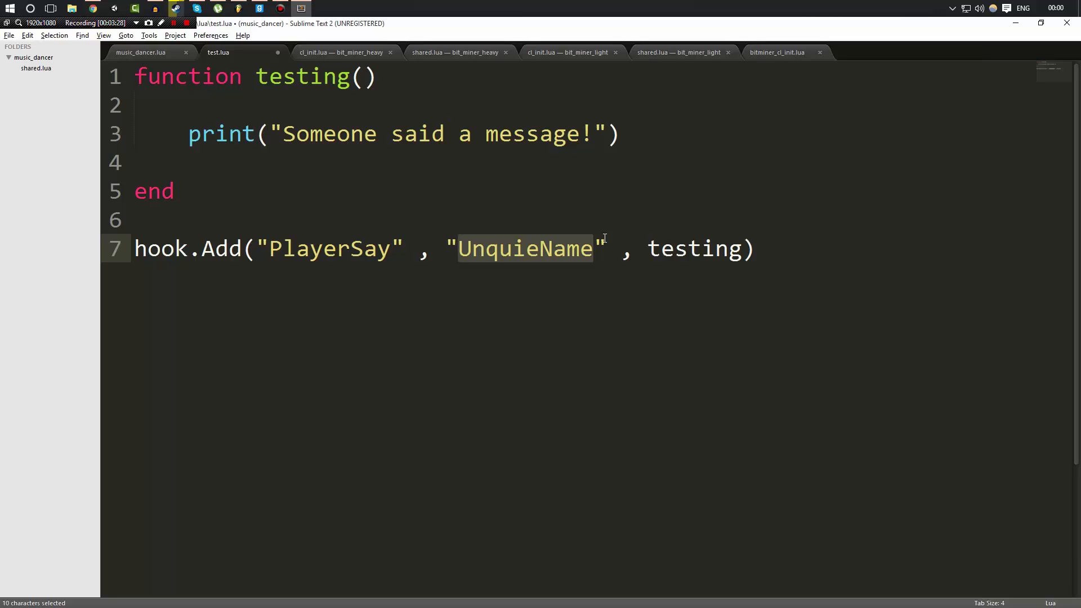
double_click(696, 249)
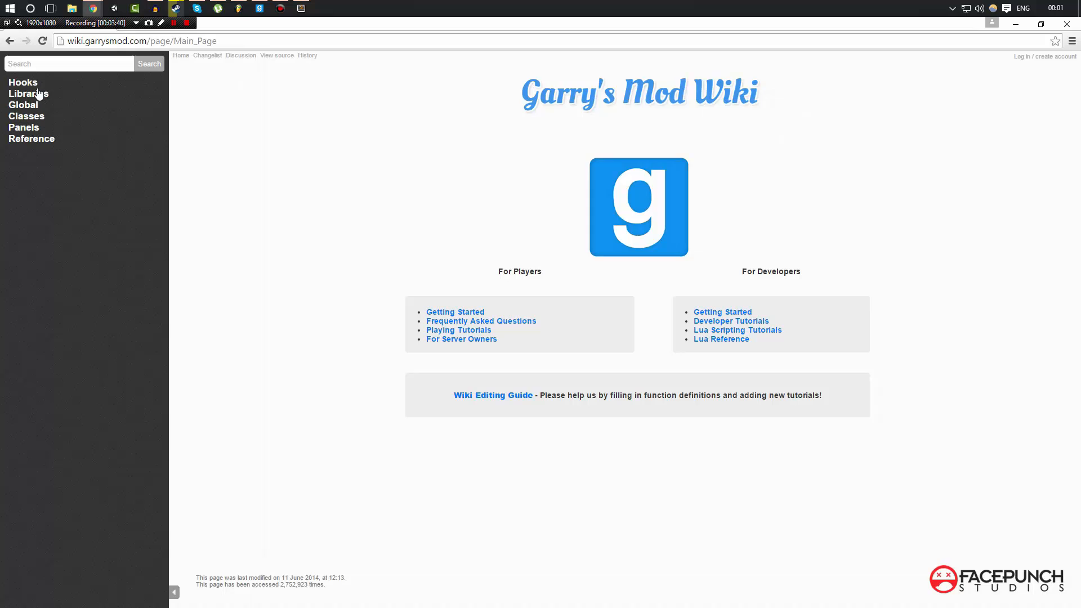
Step: Search the wiki for PlayerSay and read the GM:PlayerSay text and teamChat arguments
text(Playr)
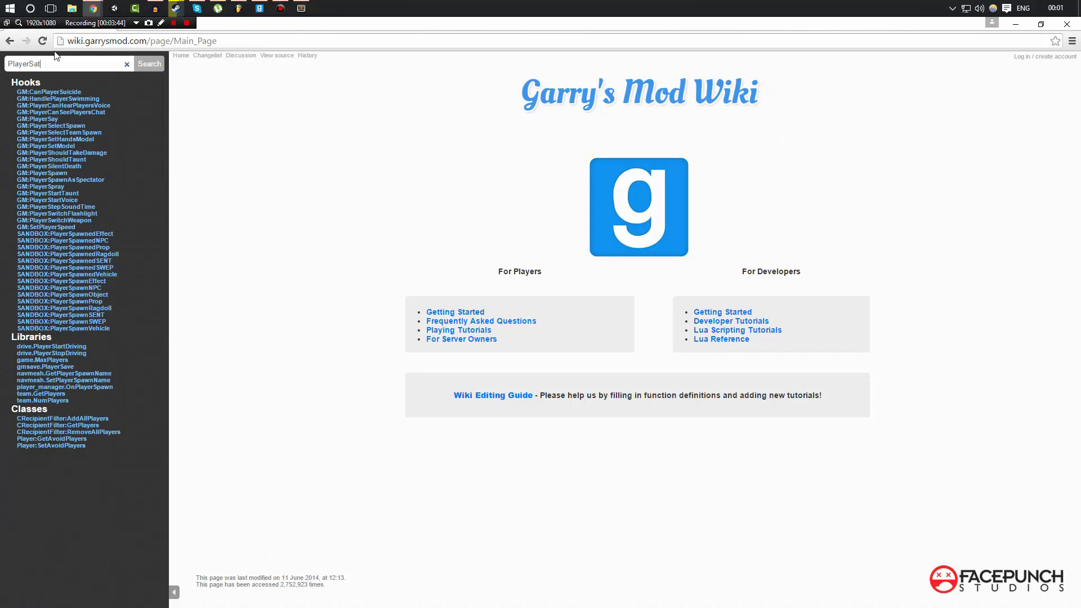
text(PlayerSay)
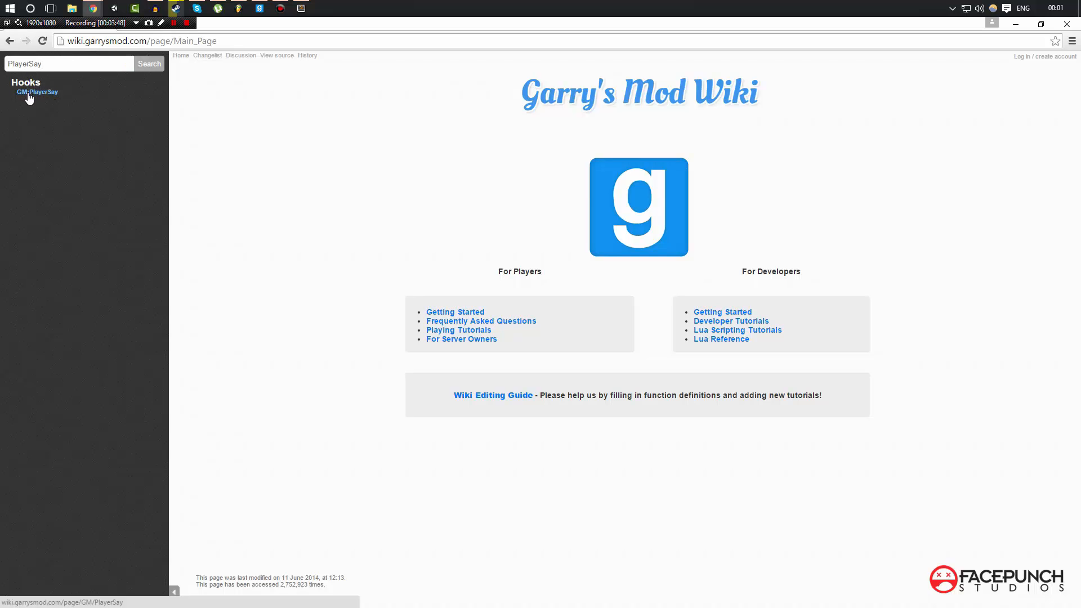
click(37, 92)
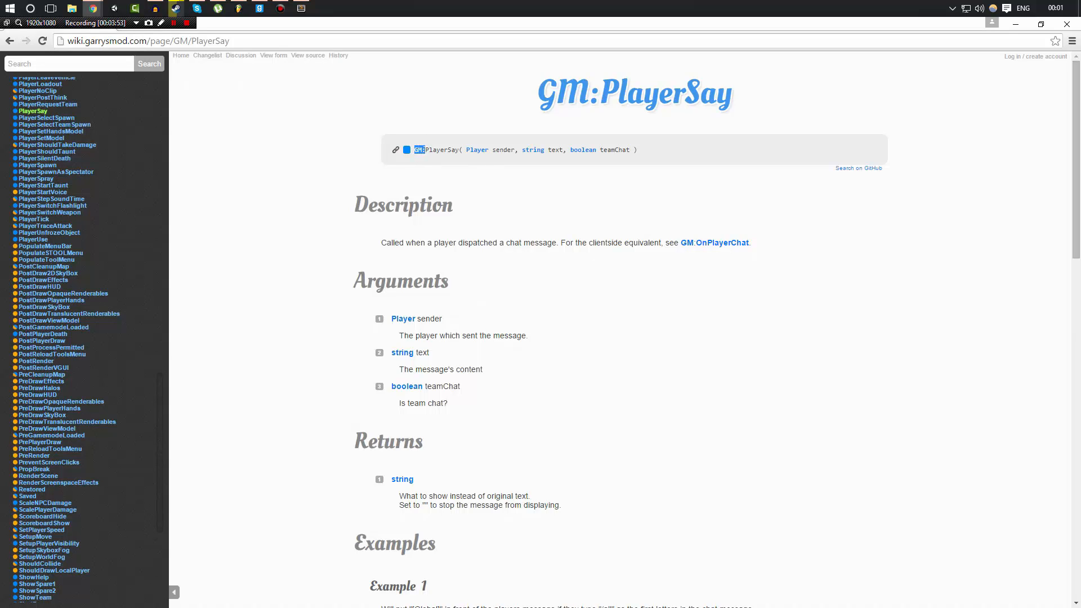
double_click(442, 150)
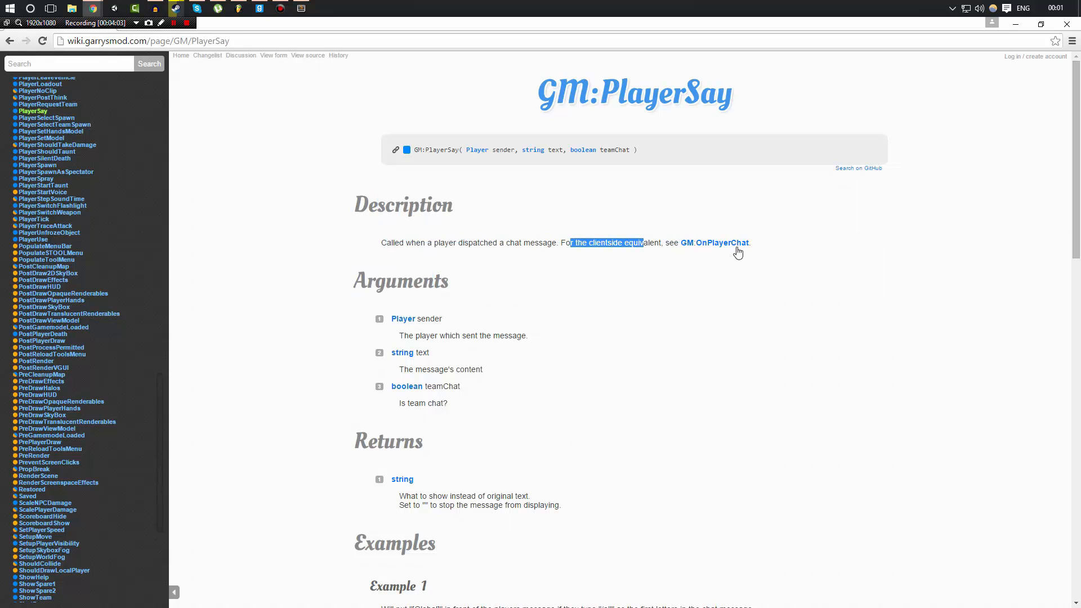
mouse_move(715, 243)
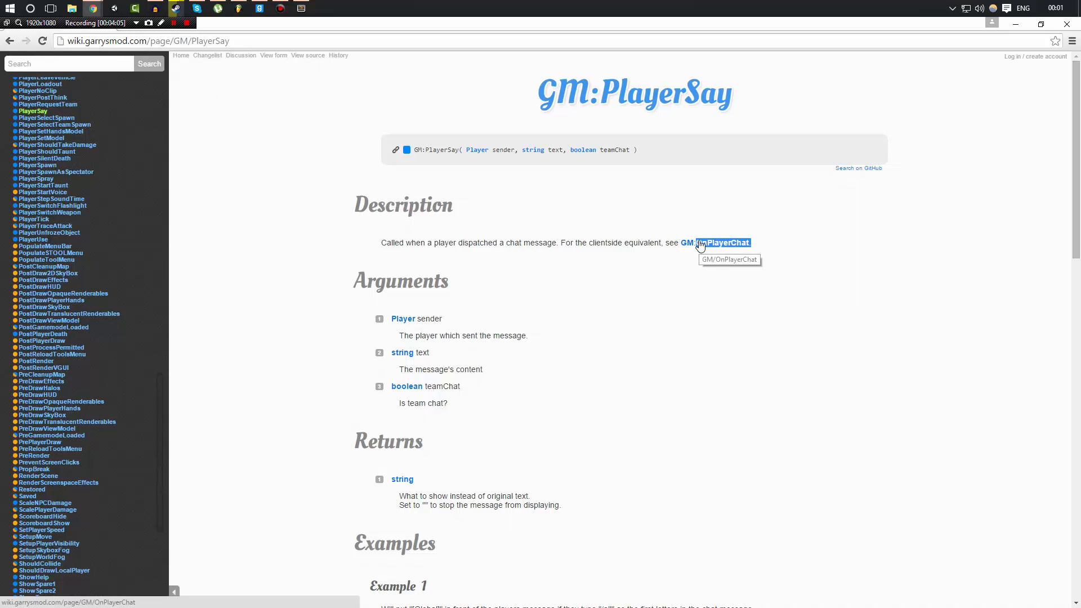
mouse_move(436, 188)
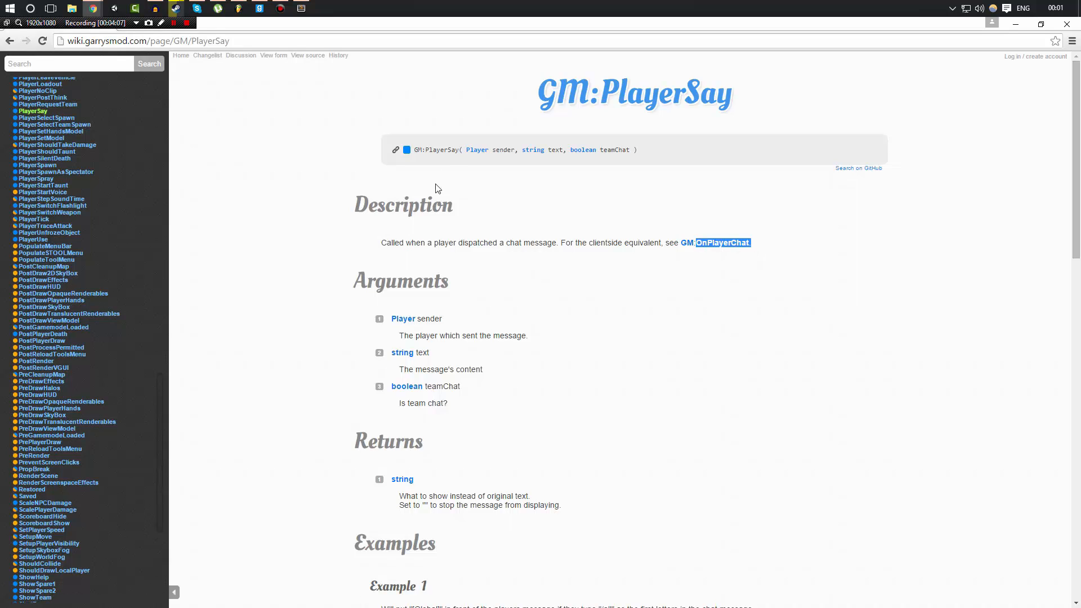
double_click(439, 150)
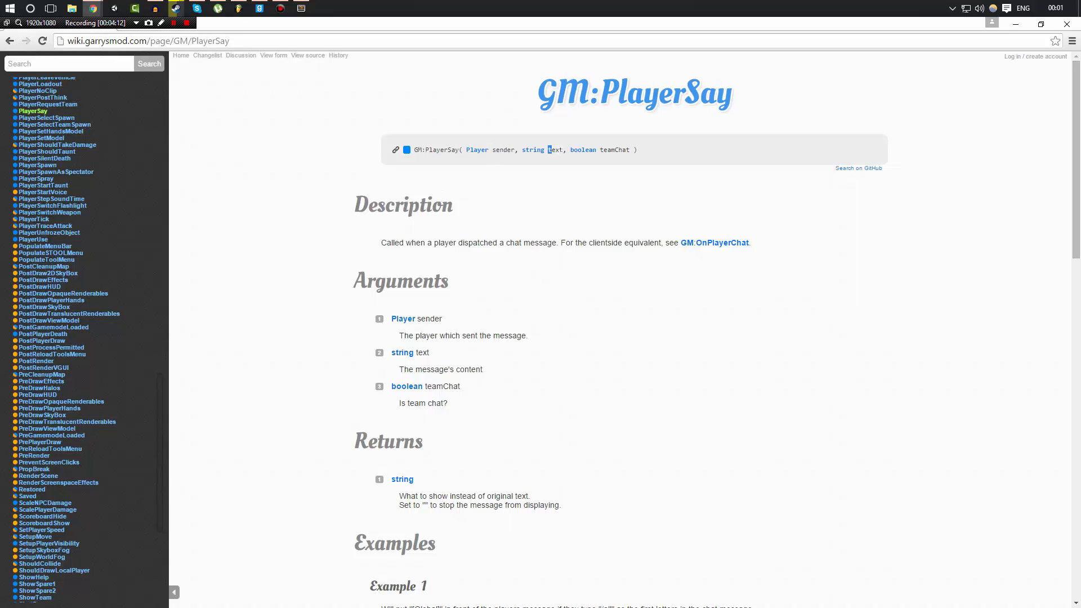
scroll(down, 3)
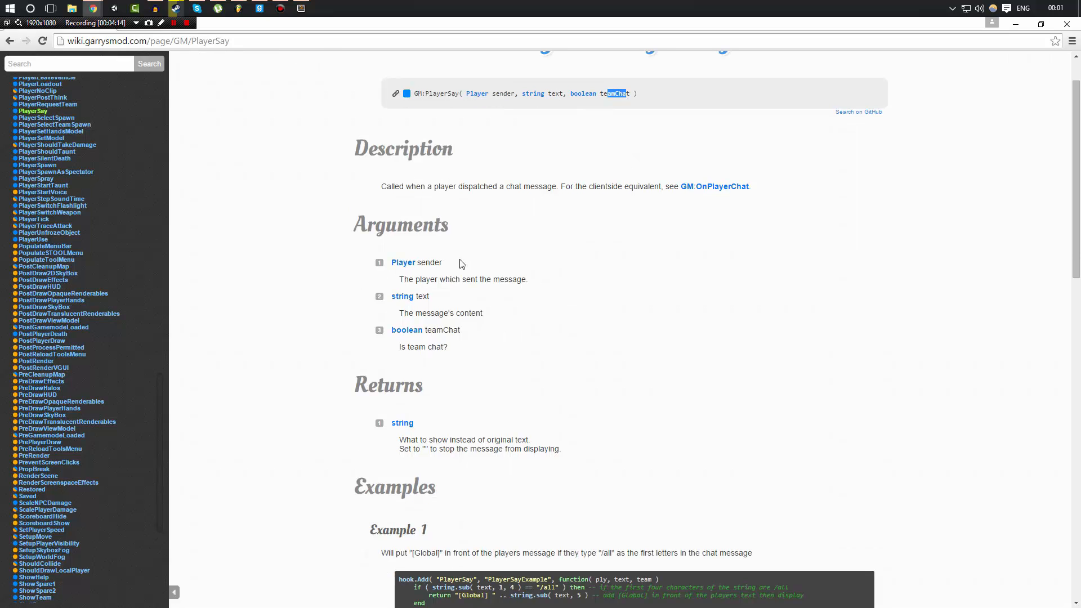
drag(409, 279, 495, 280)
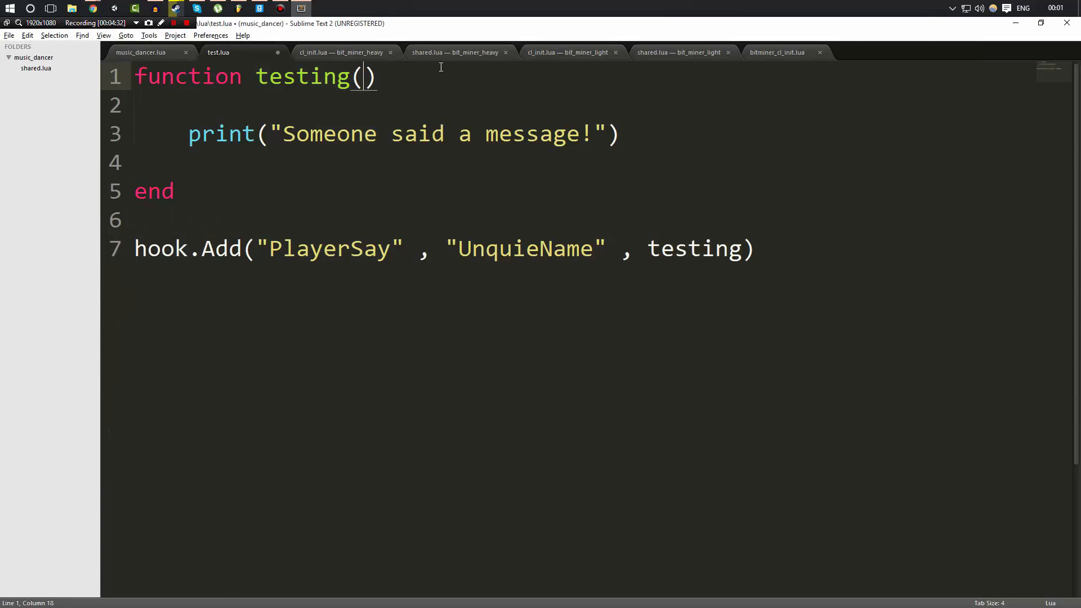
Step: Give testing() the parameters ply, text and team, then select the print line
text(ply , t)
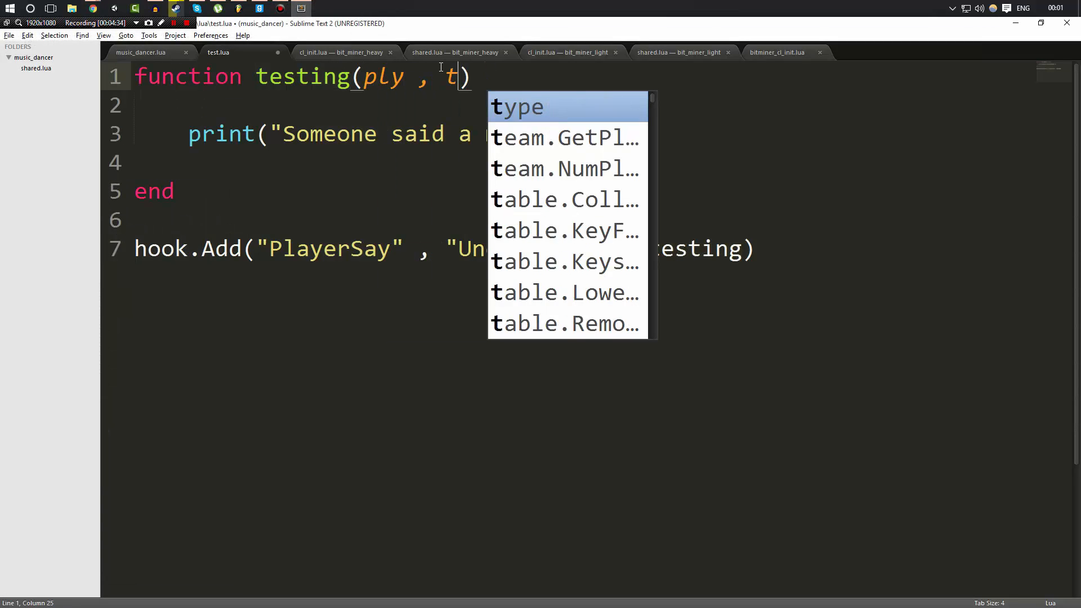
text(ext,)
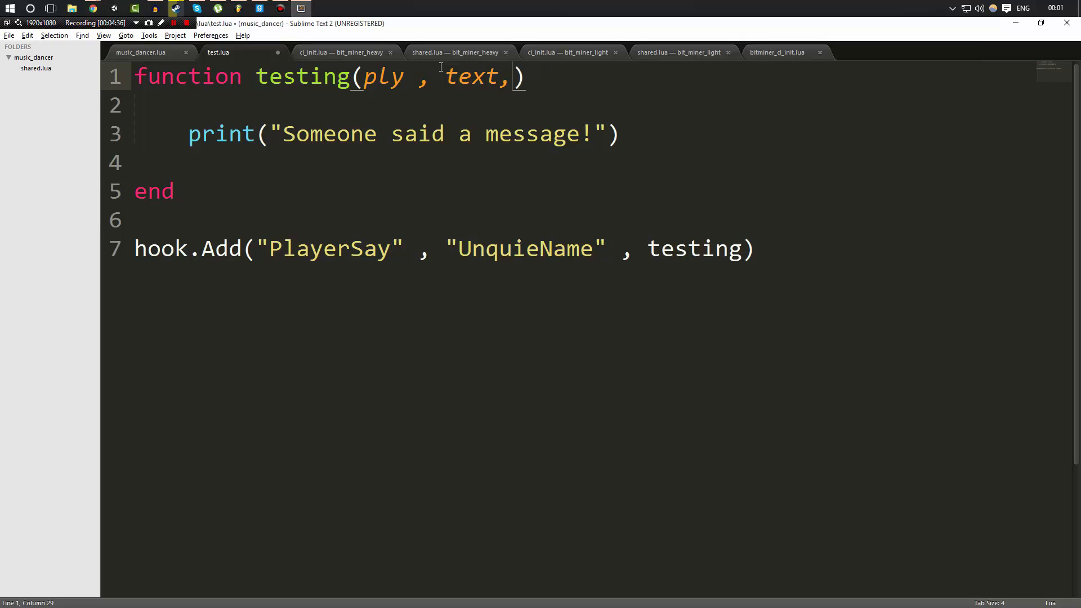
text(team)
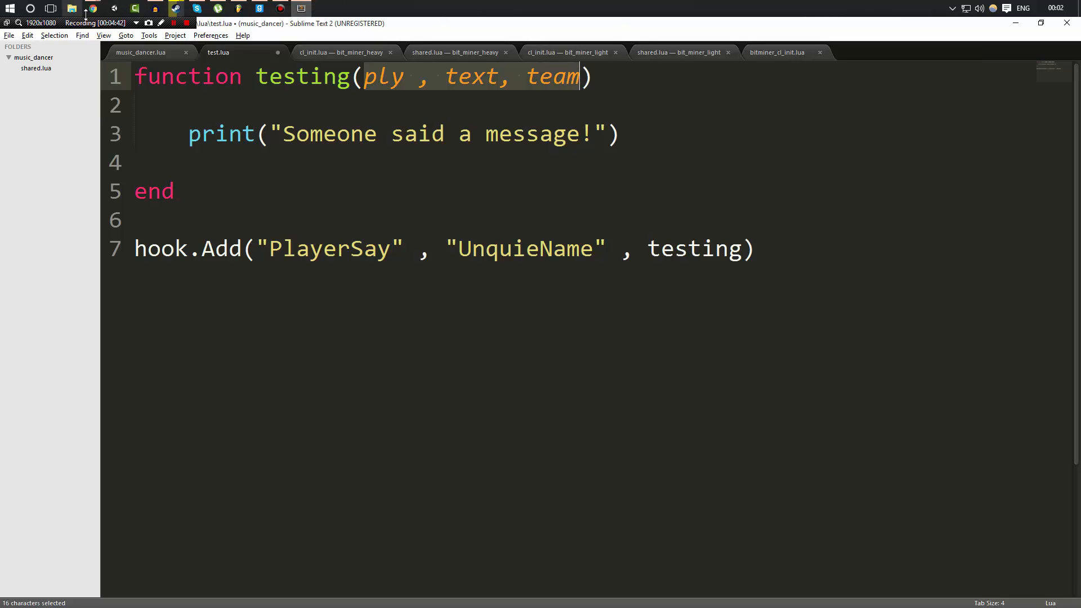
click(92, 8)
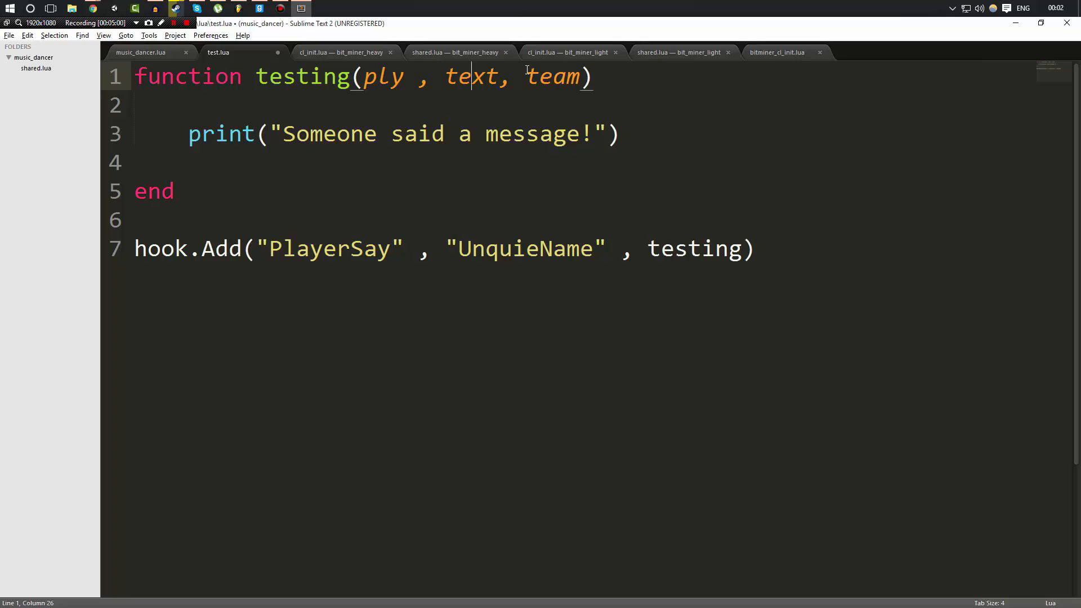
drag(136, 105, 620, 134)
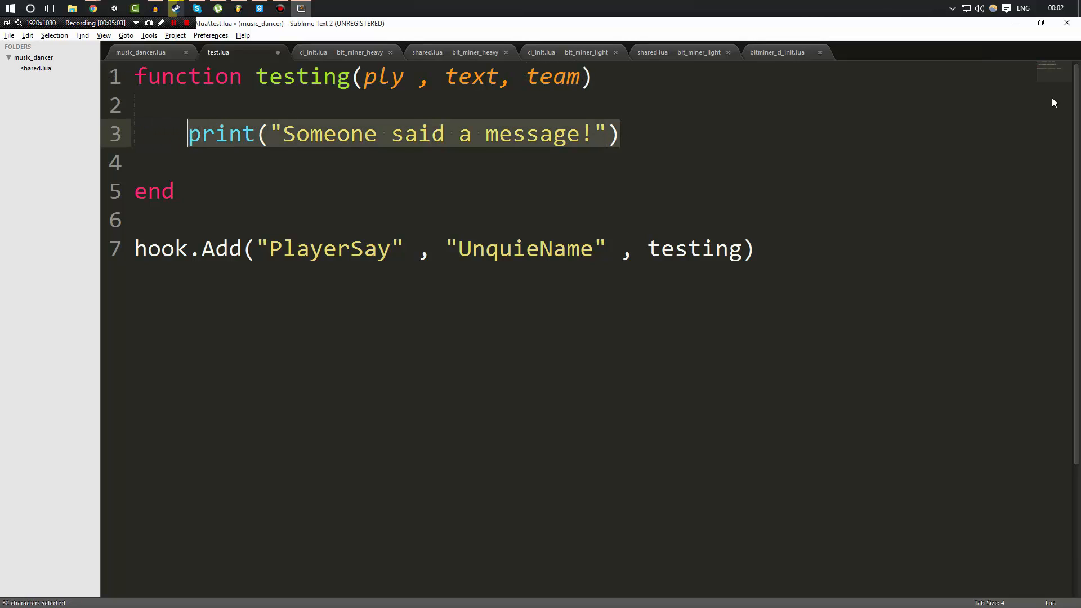
Step: Replace the print with ply:Kill() inside if text == "!kill" then
text(ply:Kill()
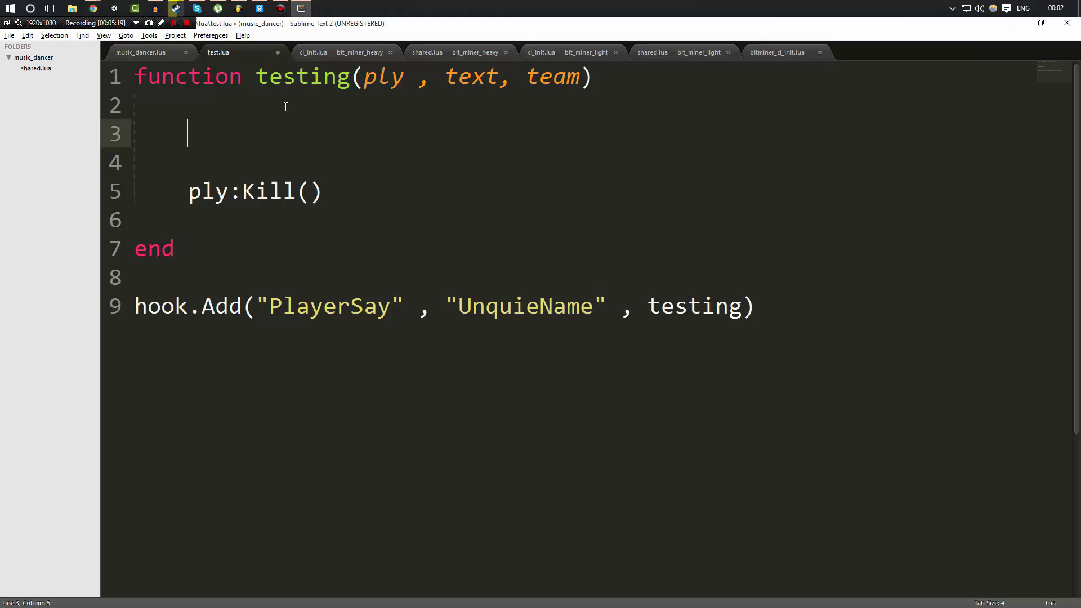
text(if text == ")
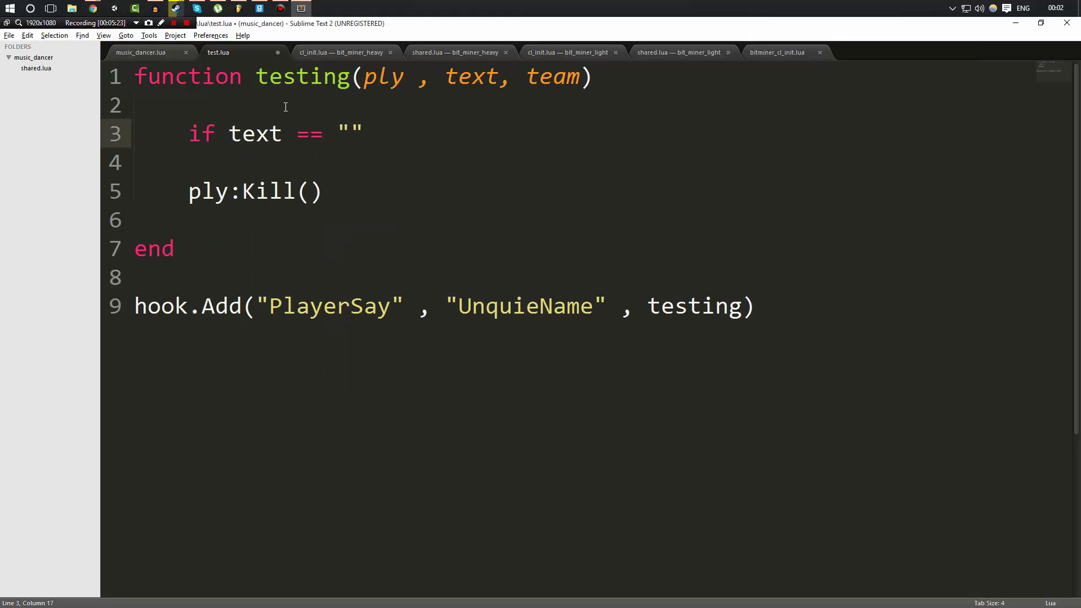
text(!kill" th)
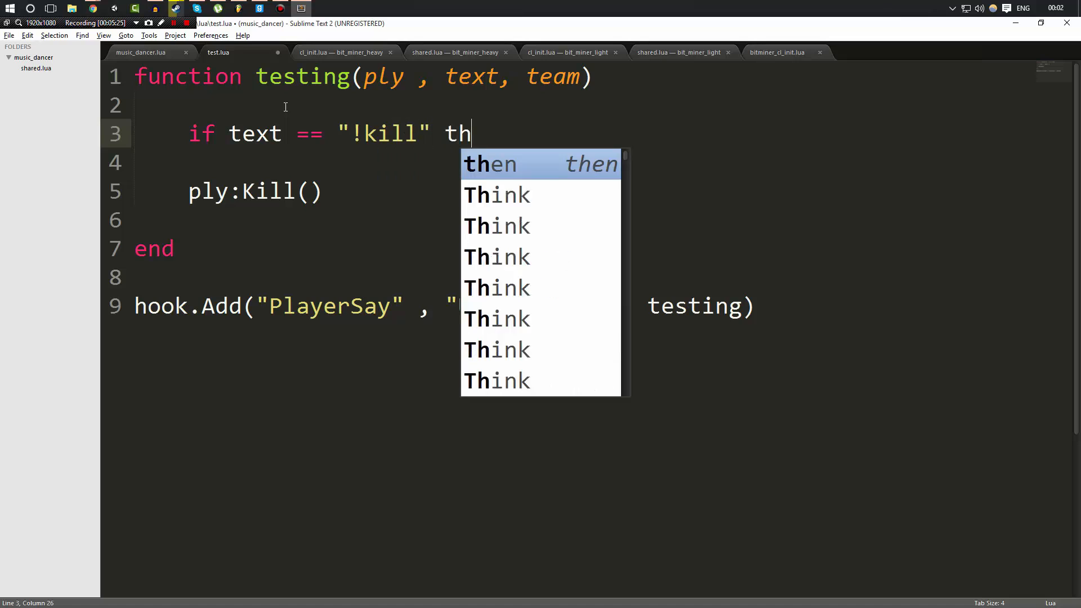
key(Tab)
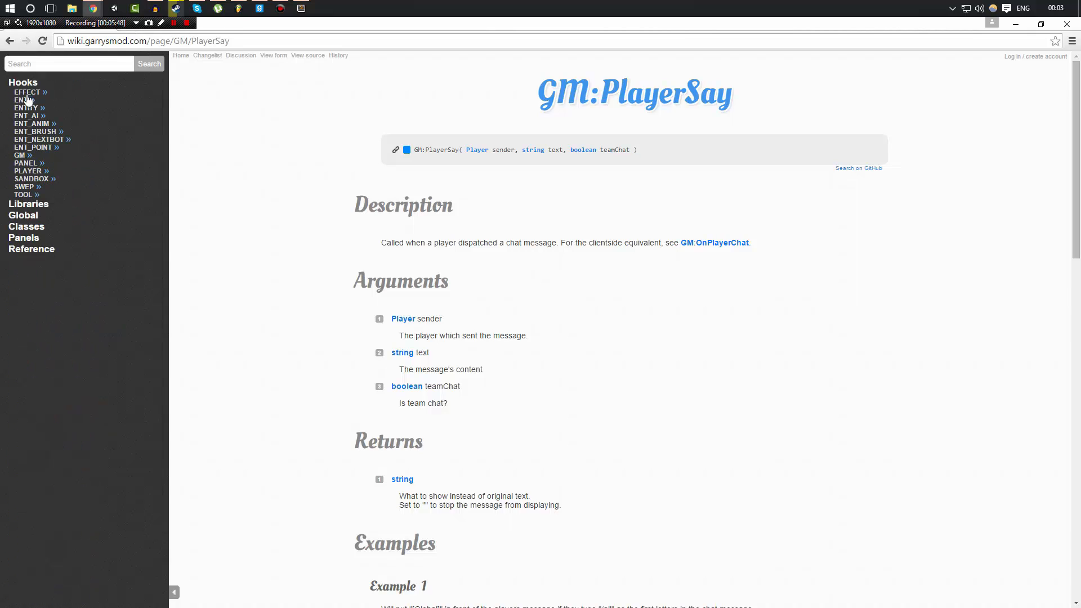
Step: Expand the GM hooks list, search 'Physgun', and open the GM:PhysgunPickup page
click(21, 155)
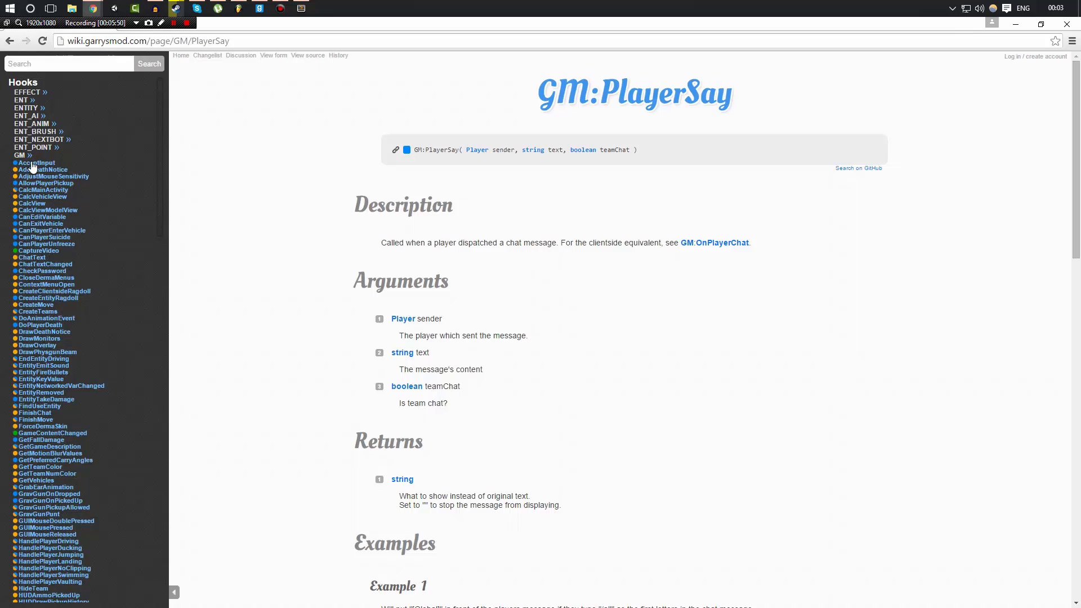
scroll(down, 3)
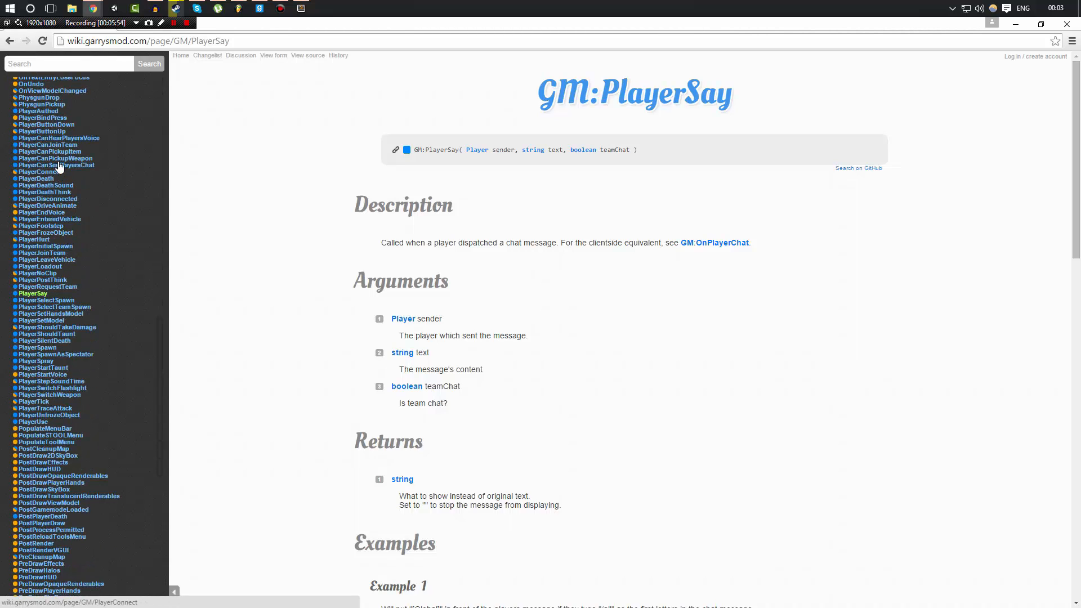
scroll(down, 3)
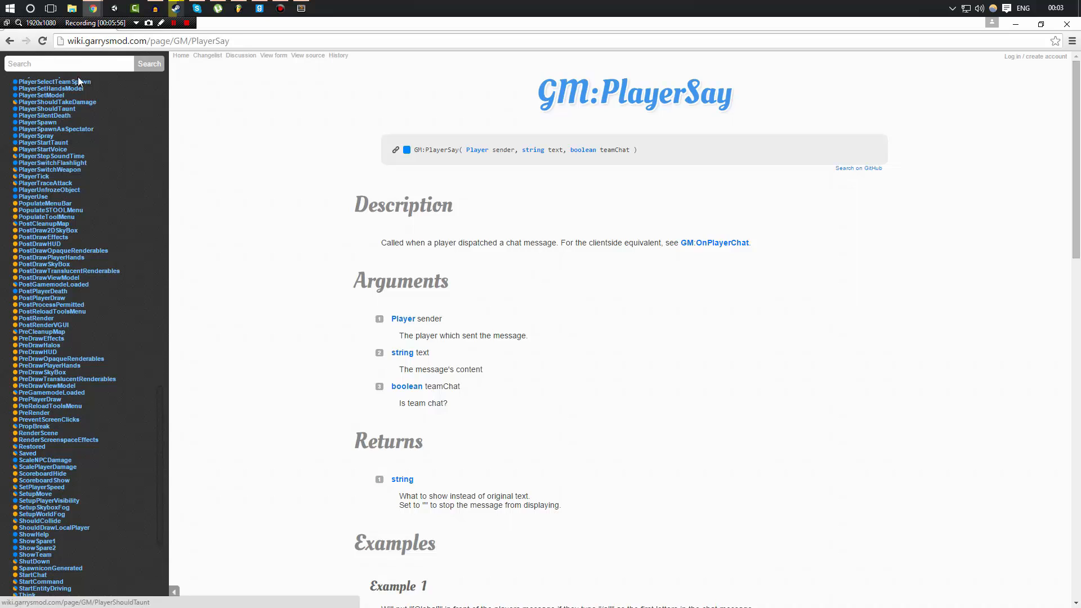
text(Physgun)
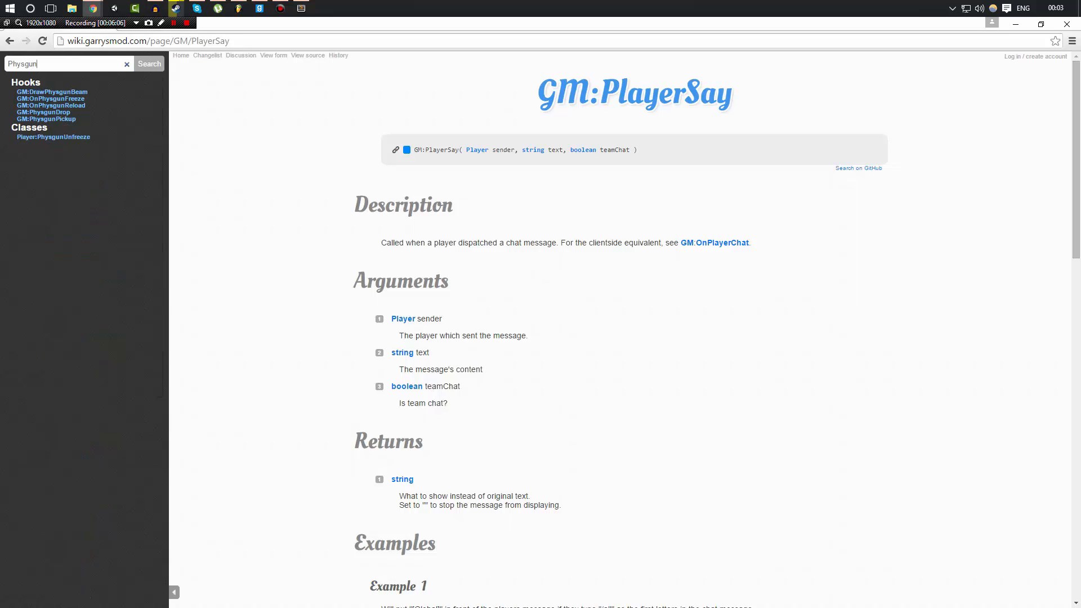
mouse_move(54, 119)
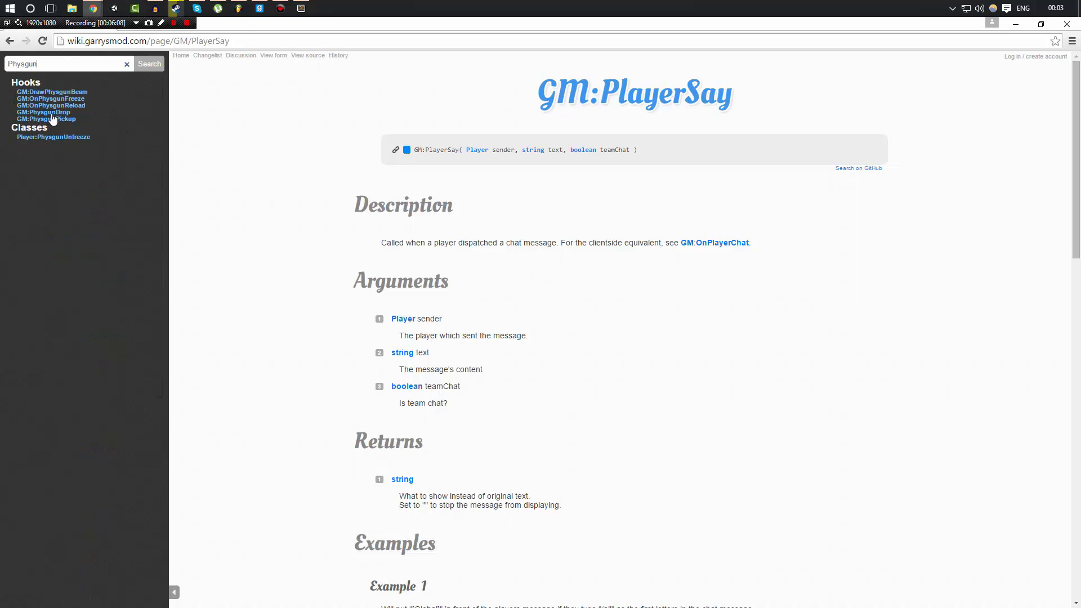
click(46, 119)
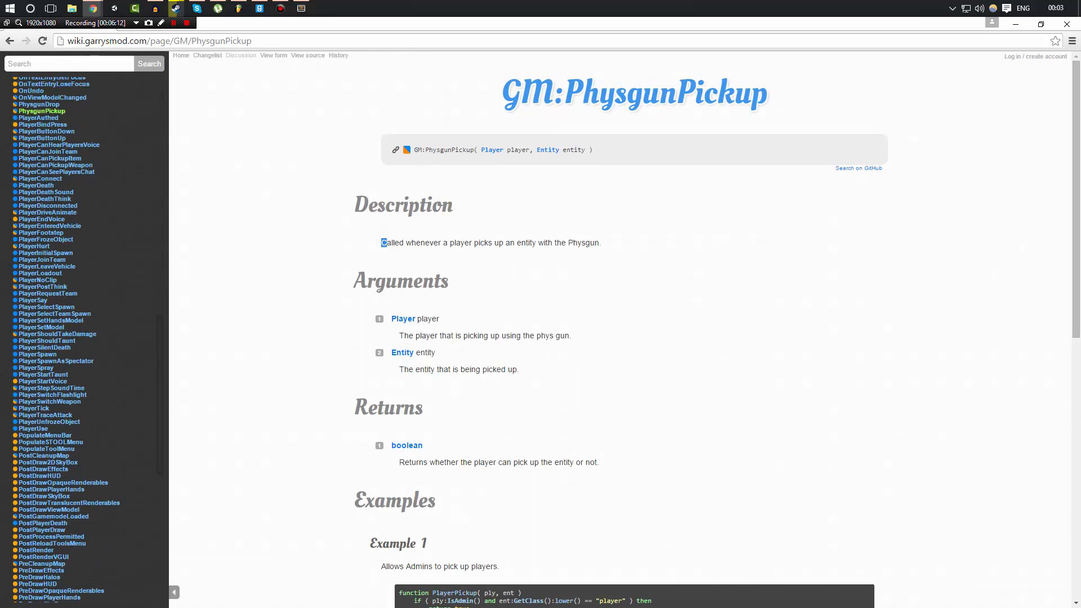
Step: Select the PhysgunPickup hook name on the GM:PhysgunPickup page
drag(381, 242, 589, 242)
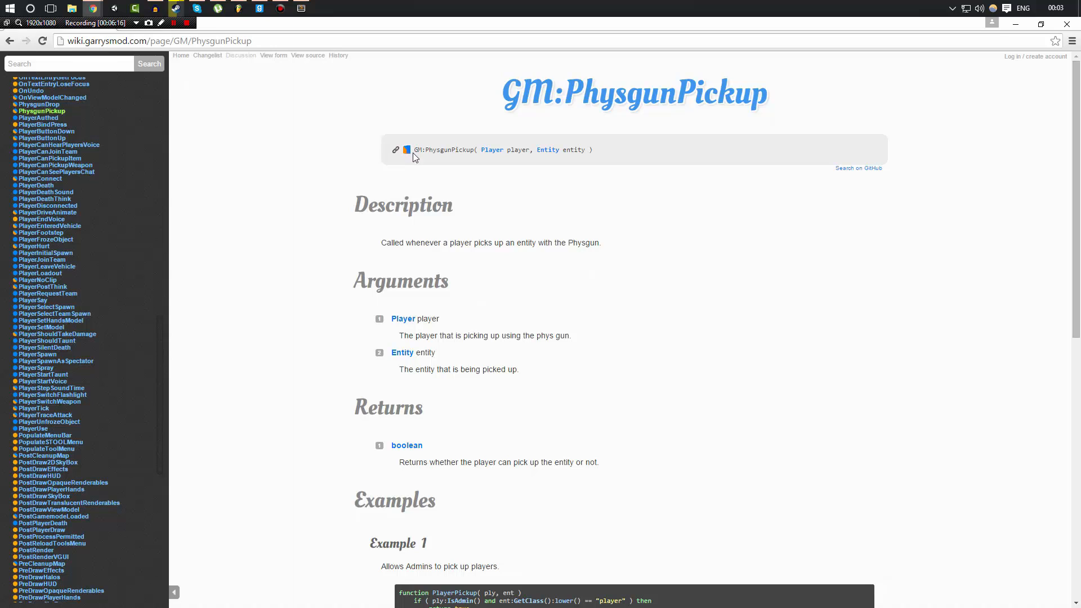
double_click(445, 150)
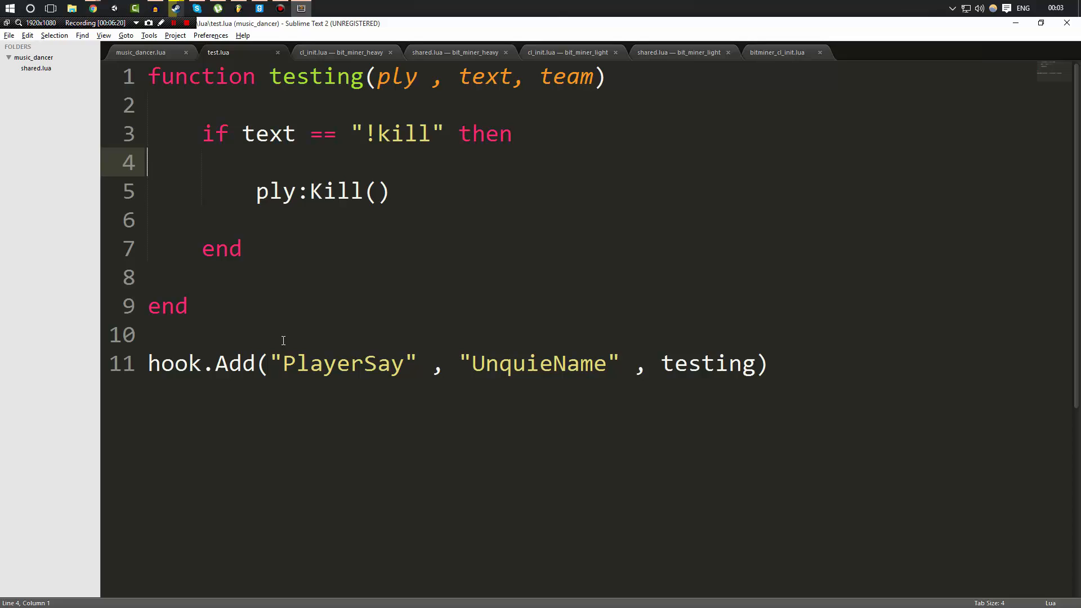
Step: Hook PhysgunPickup with testing(ply, ent) calling ent:SetColor(Color(0,255,0))
text(PhysgunPickup)
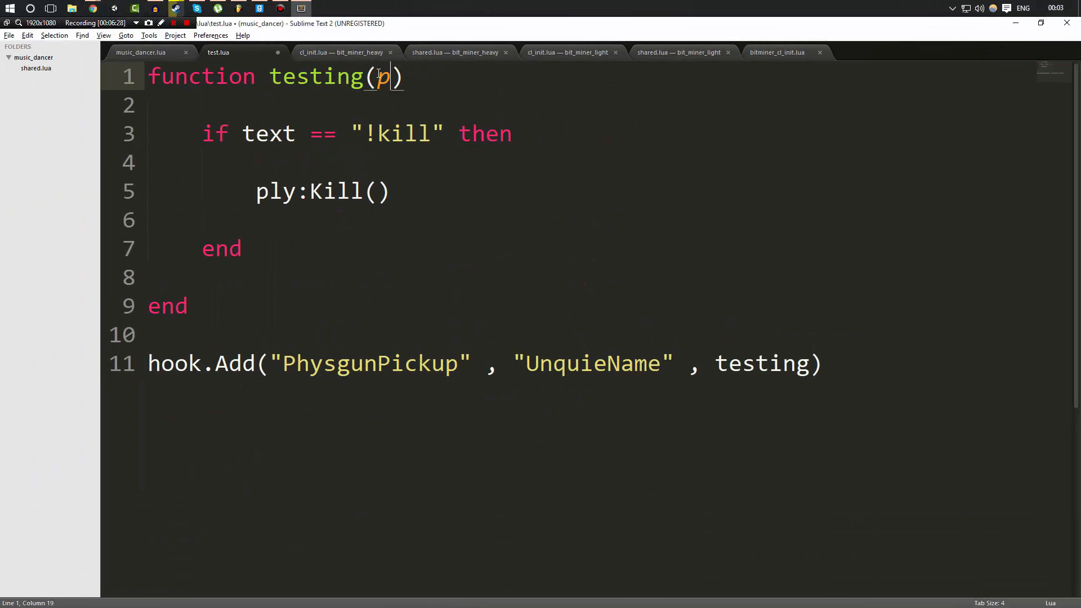
text(ly , ent)
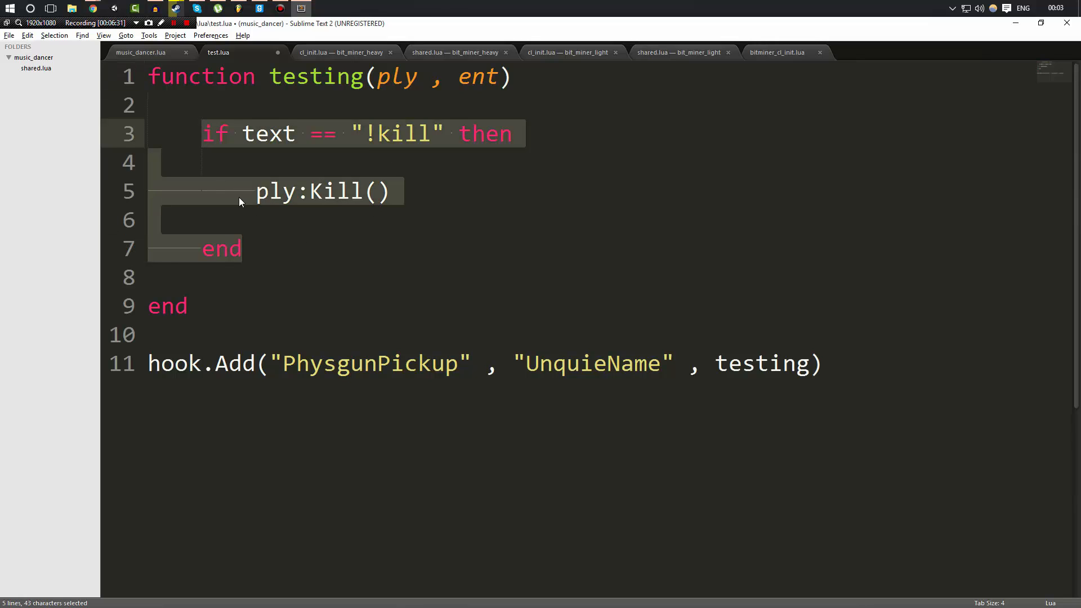
text(ent:Set)
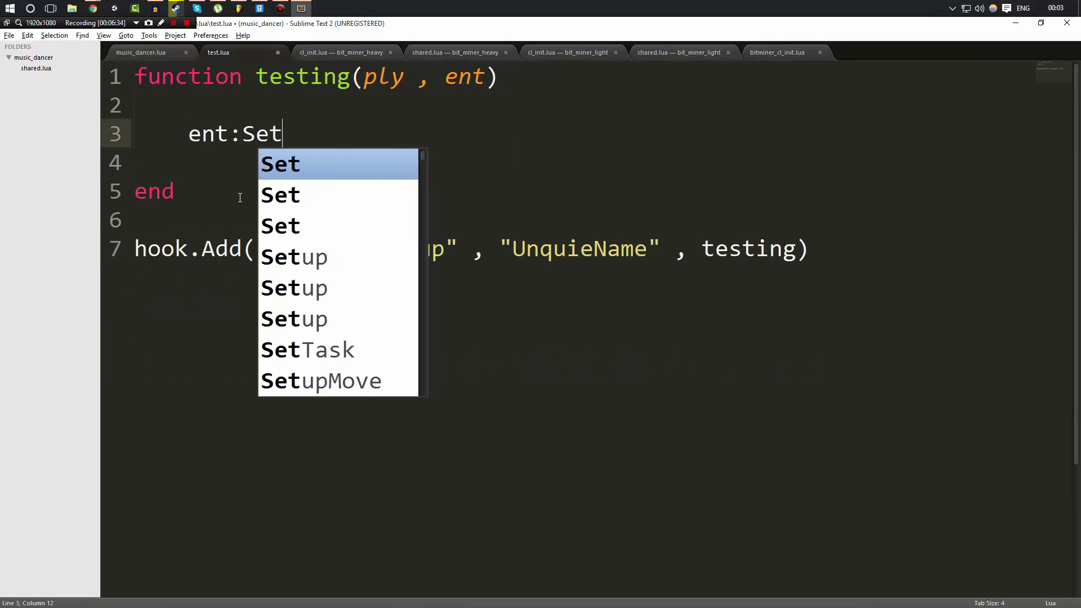
text(Color()
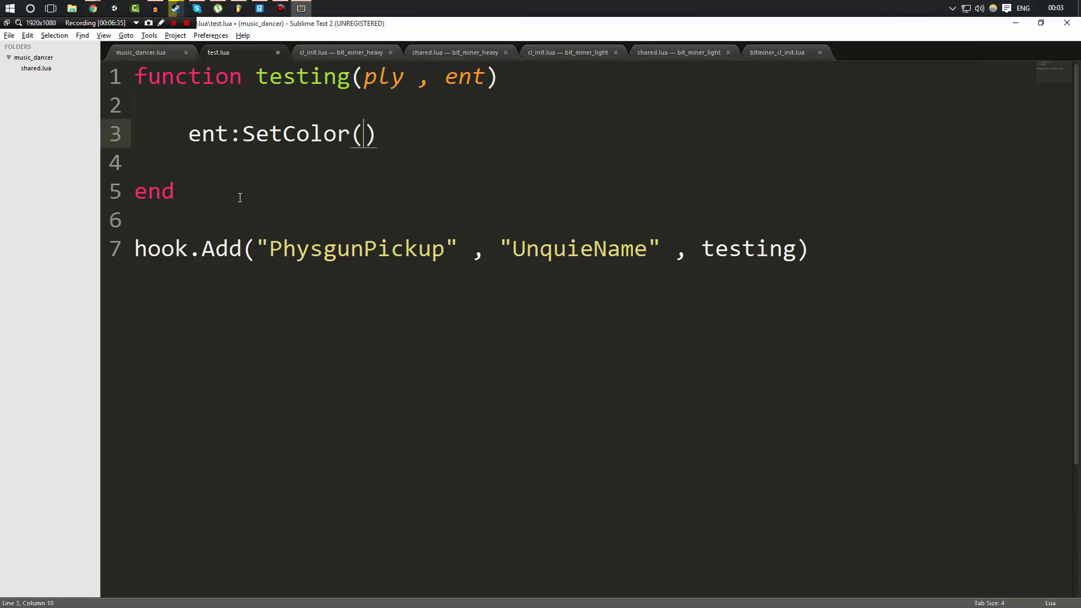
text(Color())
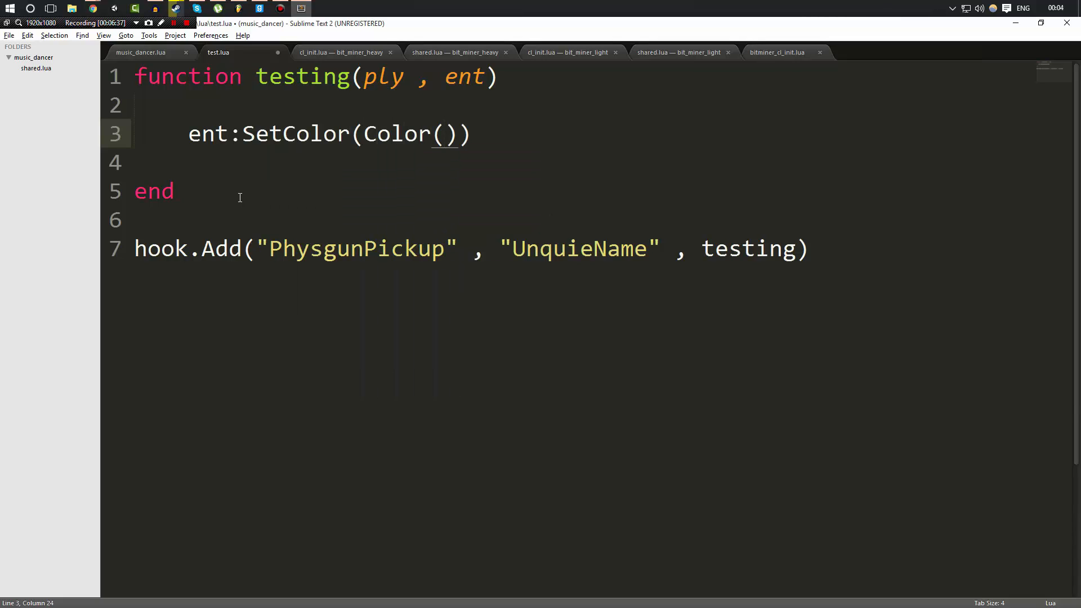
text(0)
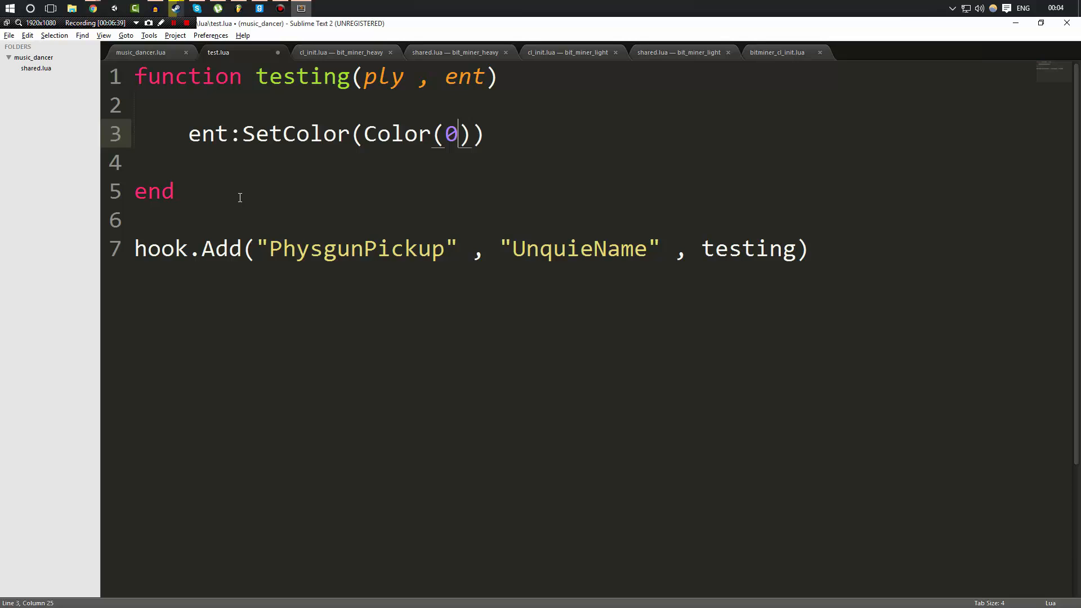
text(,255,0)
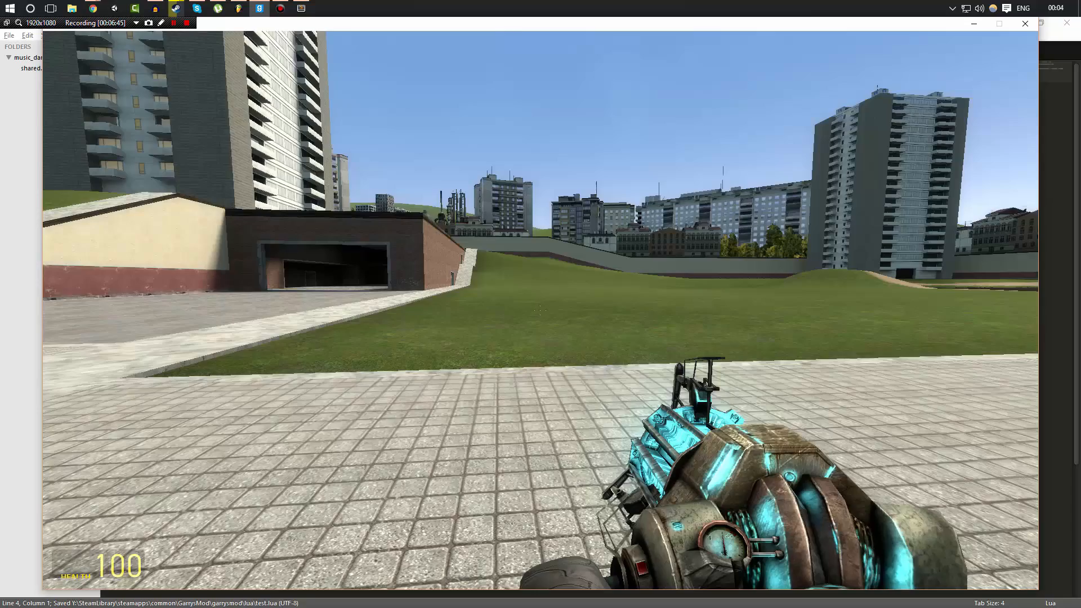
Step: Open the Q spawn menu and grab the dark crate with the physgun to check it turns green
key(q)
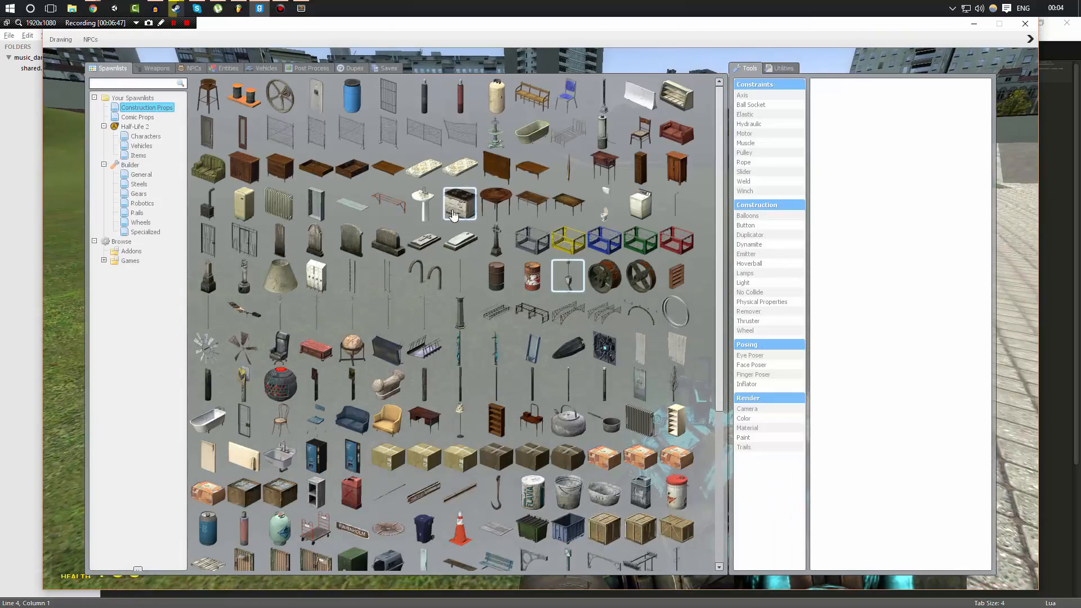
mouse_move(639, 203)
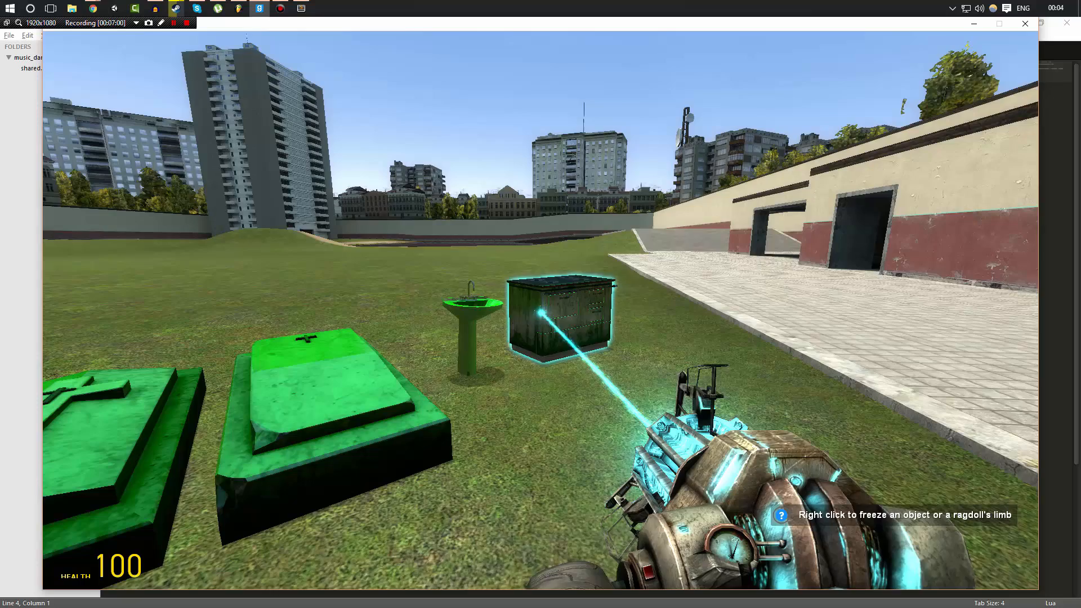
click(91, 8)
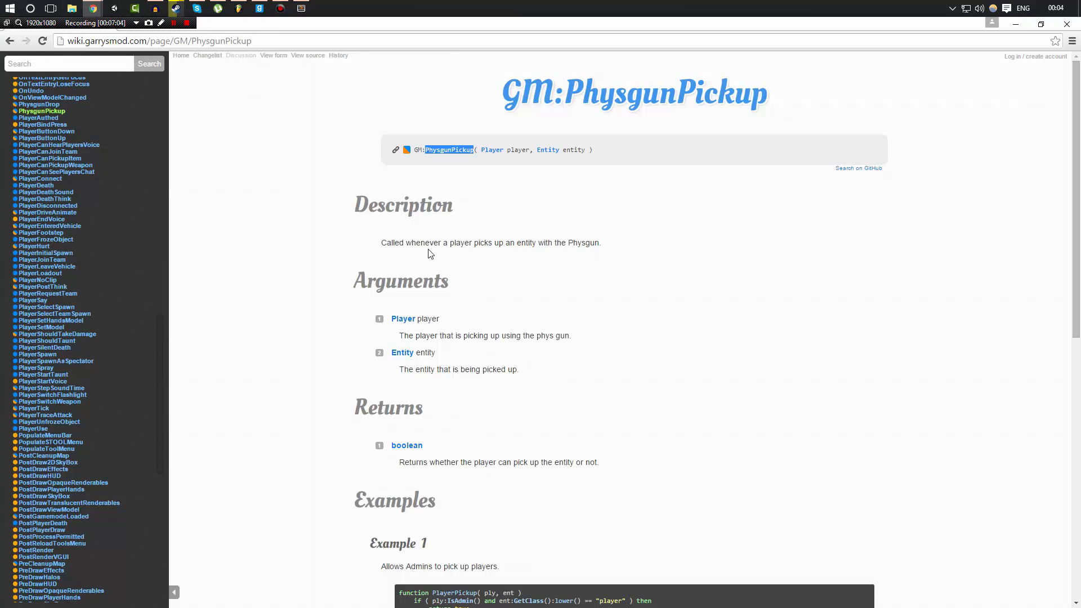
Step: Highlight the GM:PhysgunPickup description and its entity argument while reading the wiki page
drag(394, 242, 455, 242)
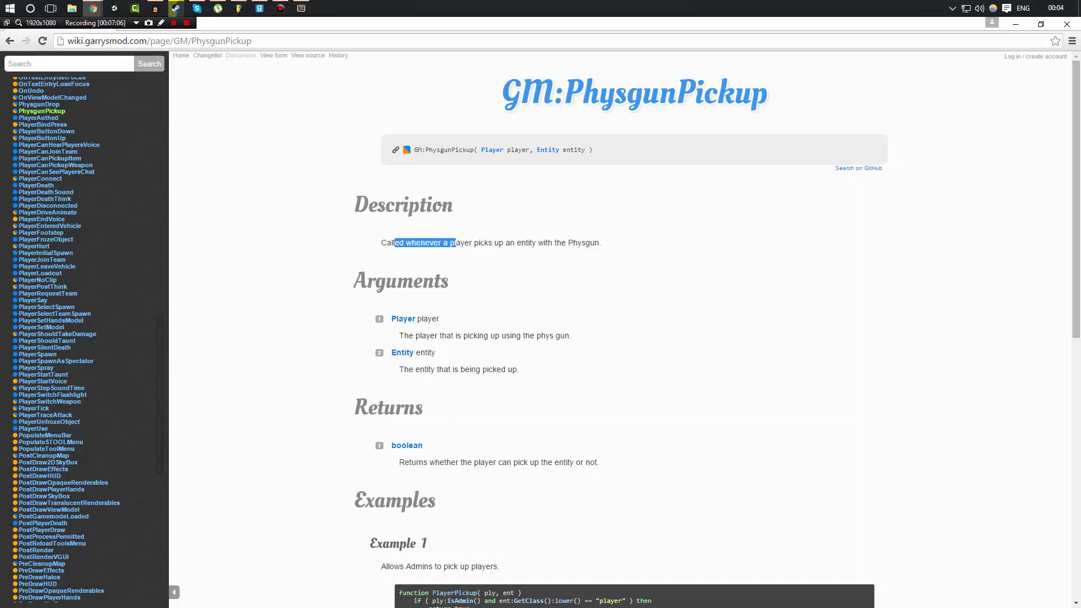
scroll(down, 3)
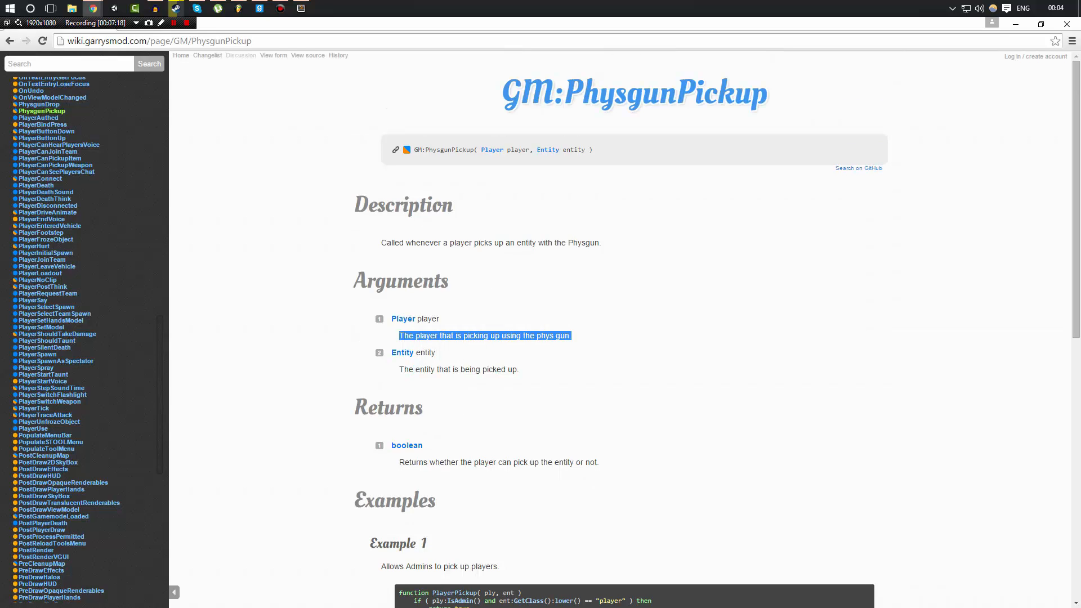
drag(398, 335, 518, 369)
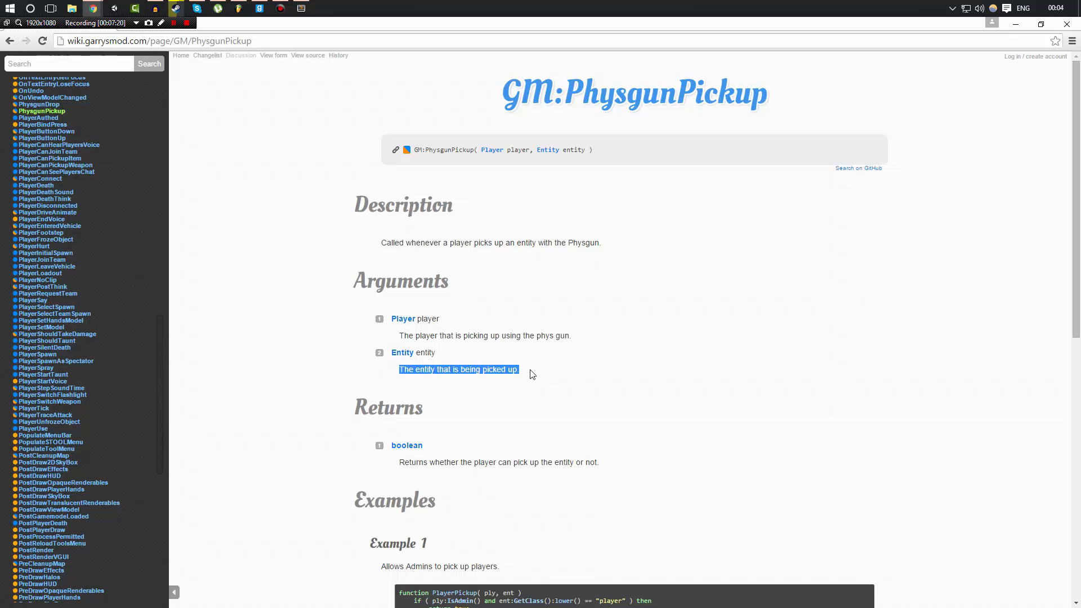
mouse_move(543, 372)
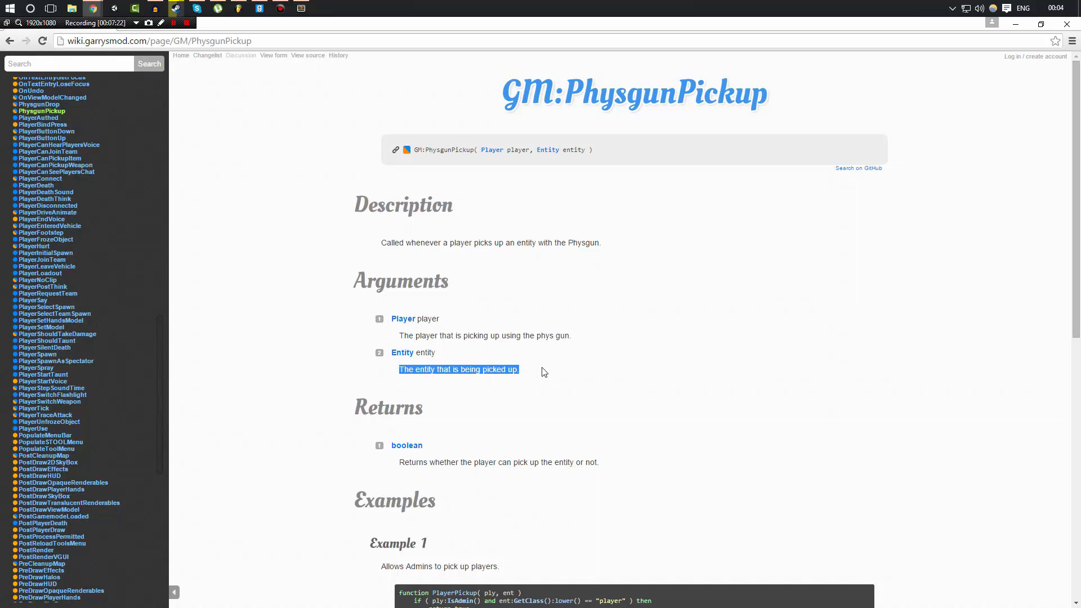
click(538, 372)
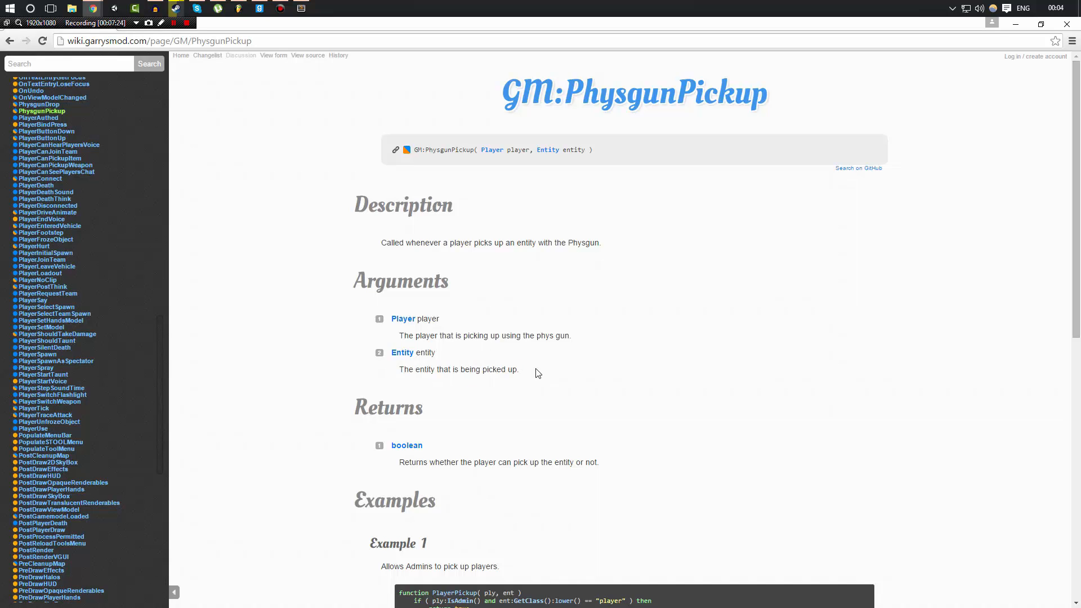
Step: Search the wiki sidebar for 'Think' to list the Think hooks
text(T)
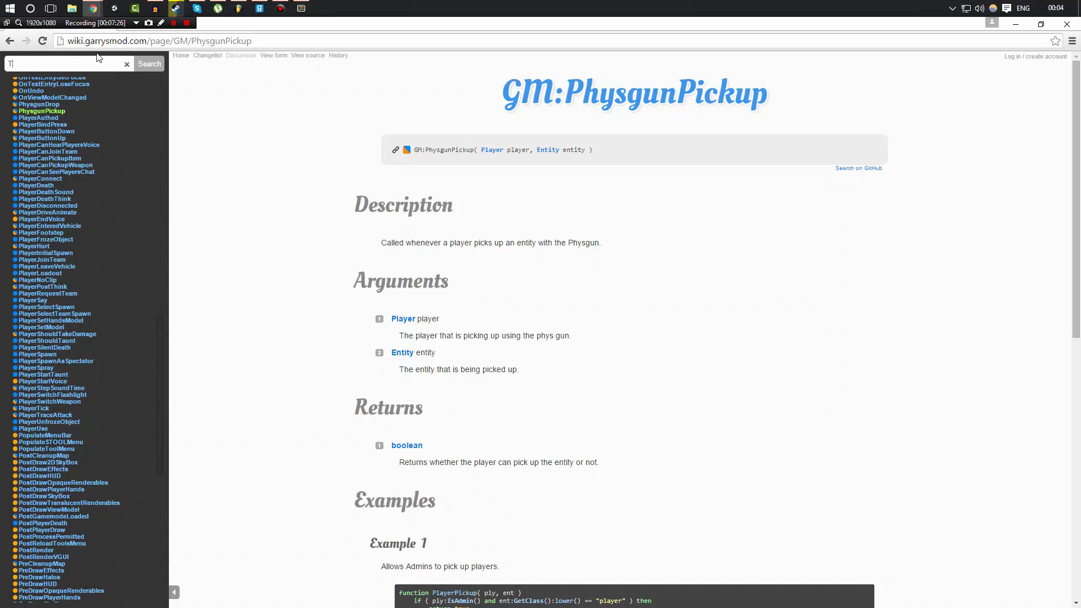
text(Think)
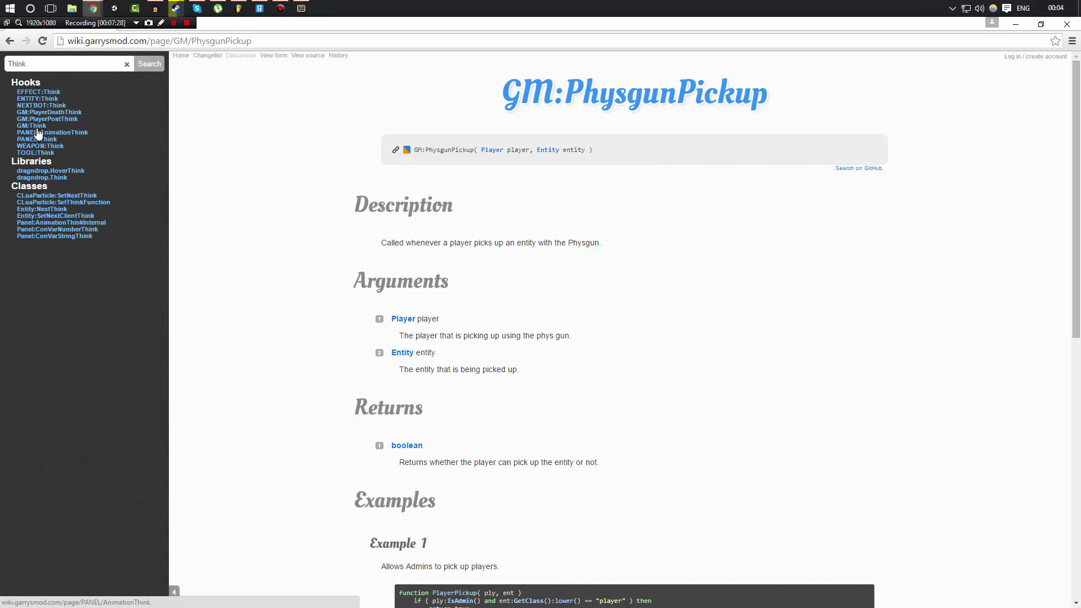
click(31, 125)
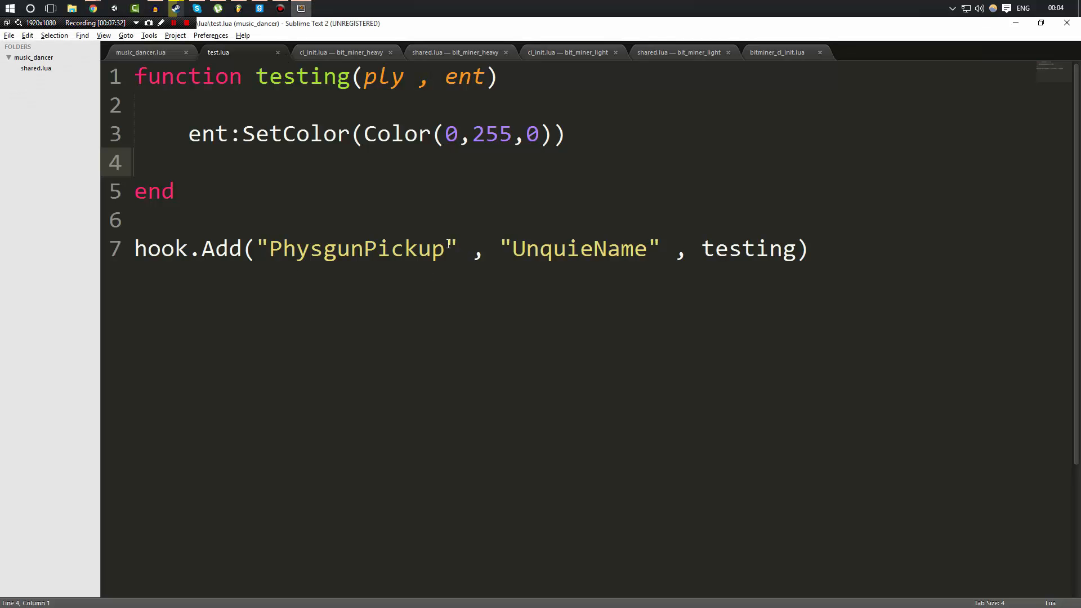
Step: Hook testing to Think and replace SetColor with local r = math.random(1,255), pasting copies for g
text(T)
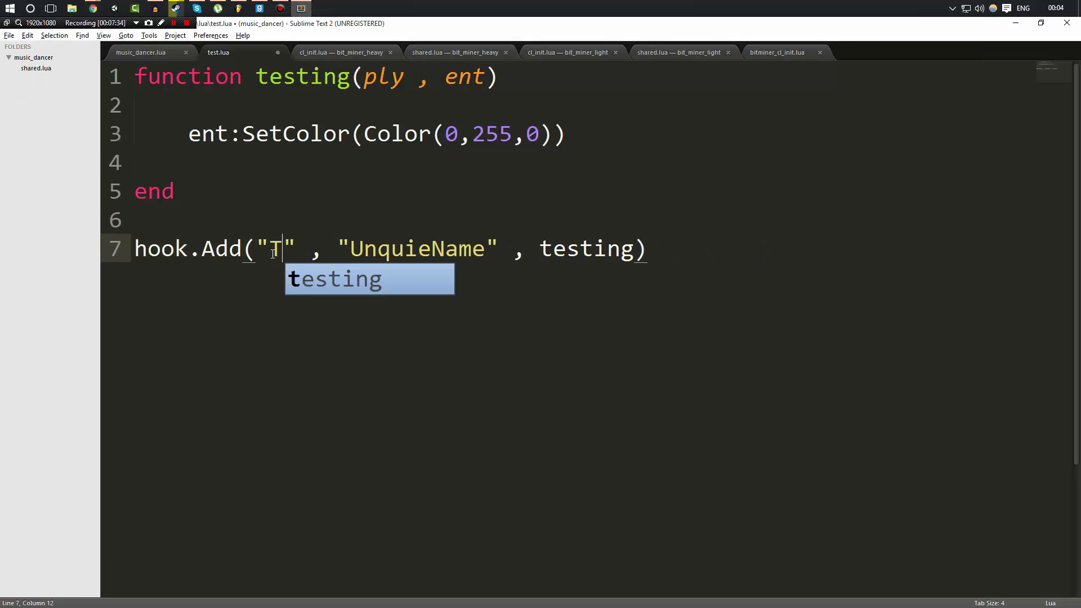
text(hink)
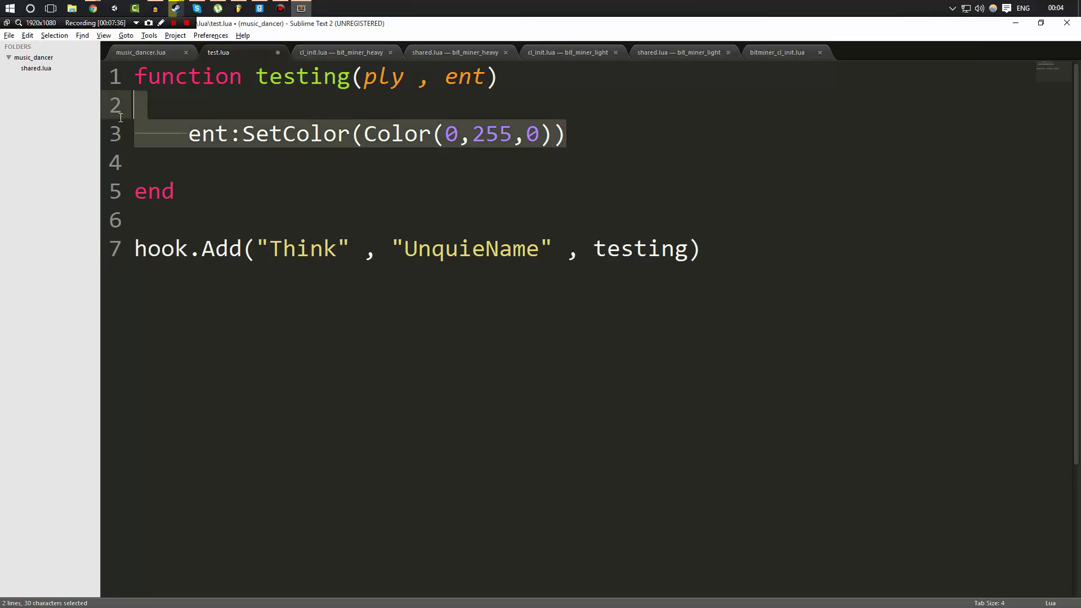
text(local r)
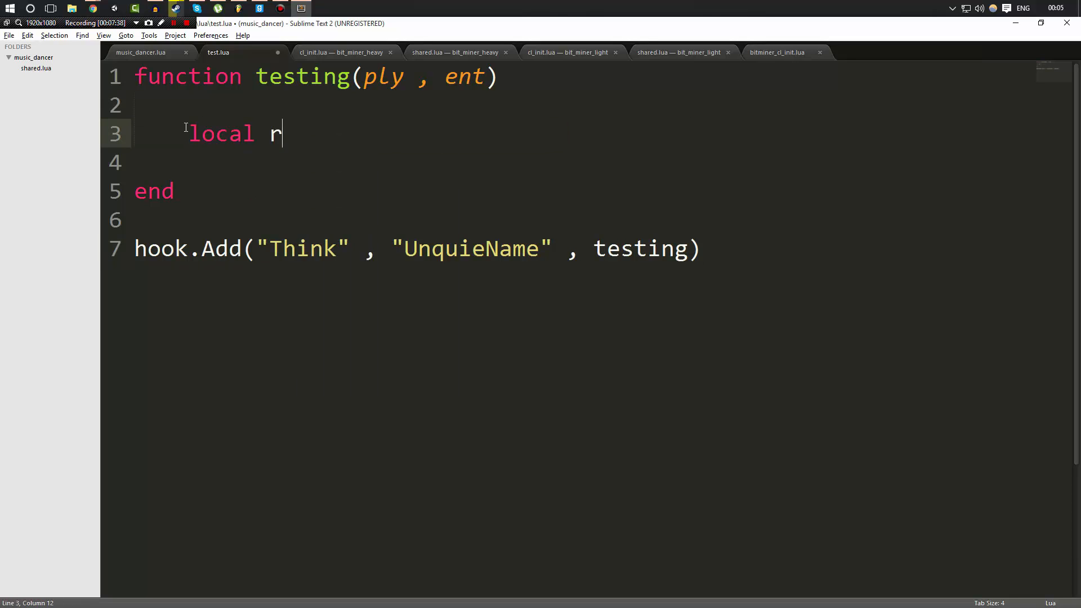
text(= math.random())
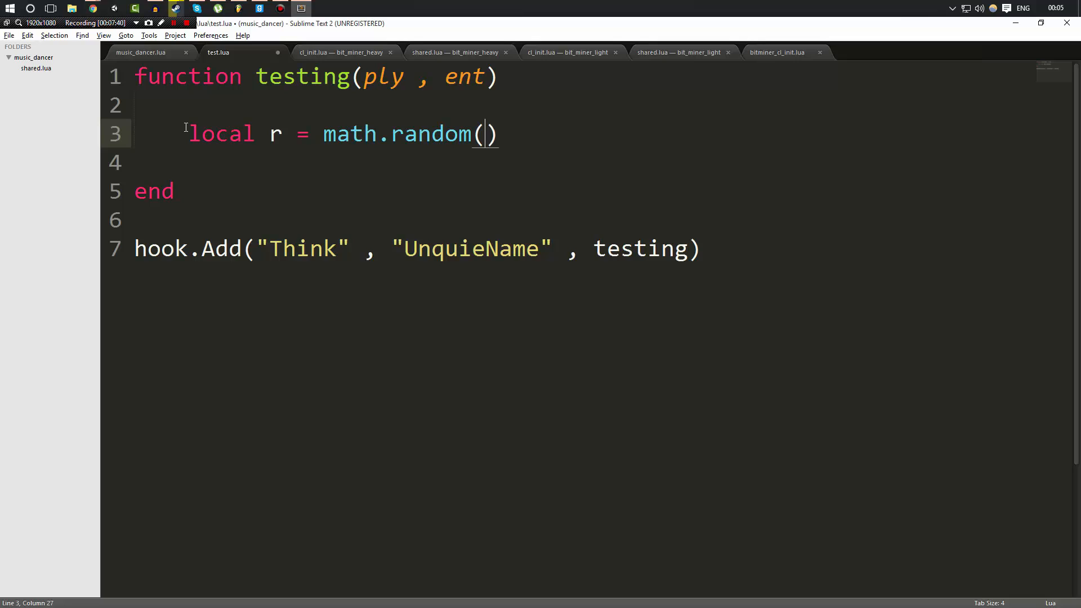
text(1,25)
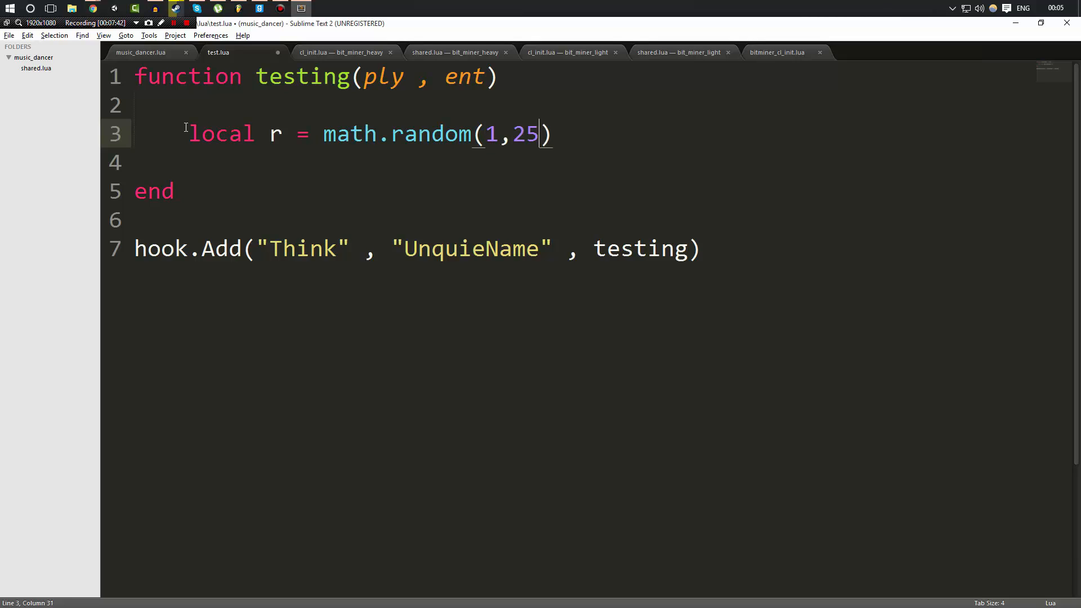
text(5)
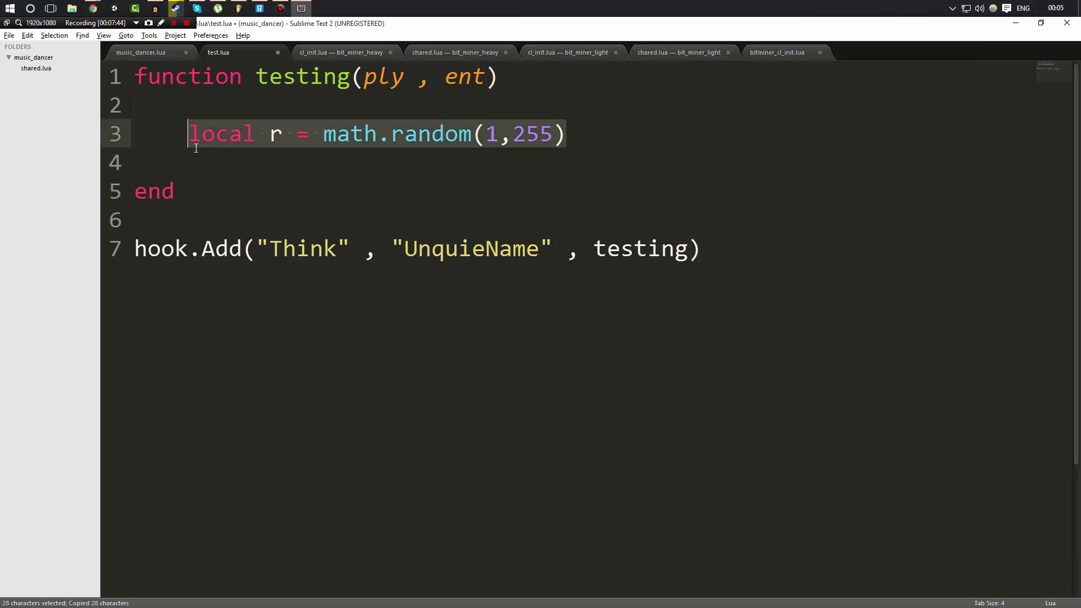
click(222, 161)
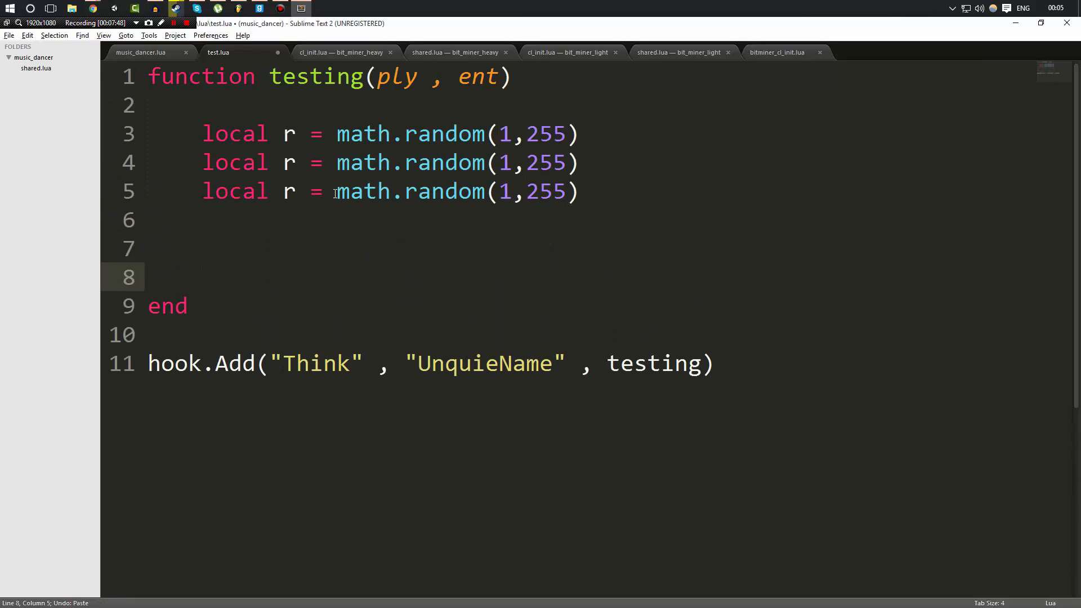
text(g)
click(570, 248)
text(for k)
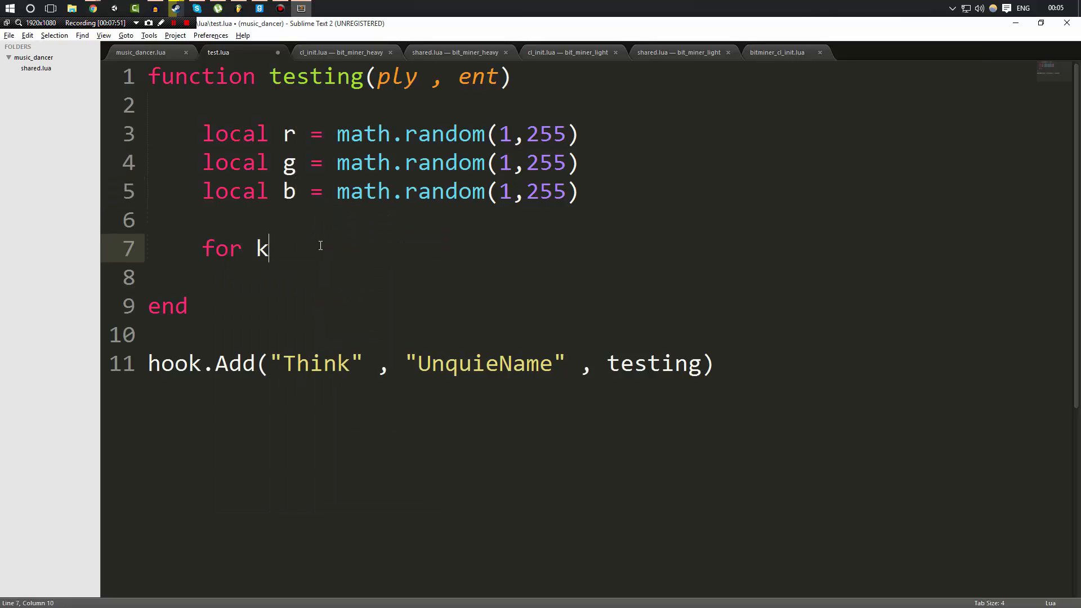
Step: Write a for k,v in pairs(ents.GetAll()) loop calling v:SetColor(Color(r,g,b)) with random values inside
text(,v in pairs())
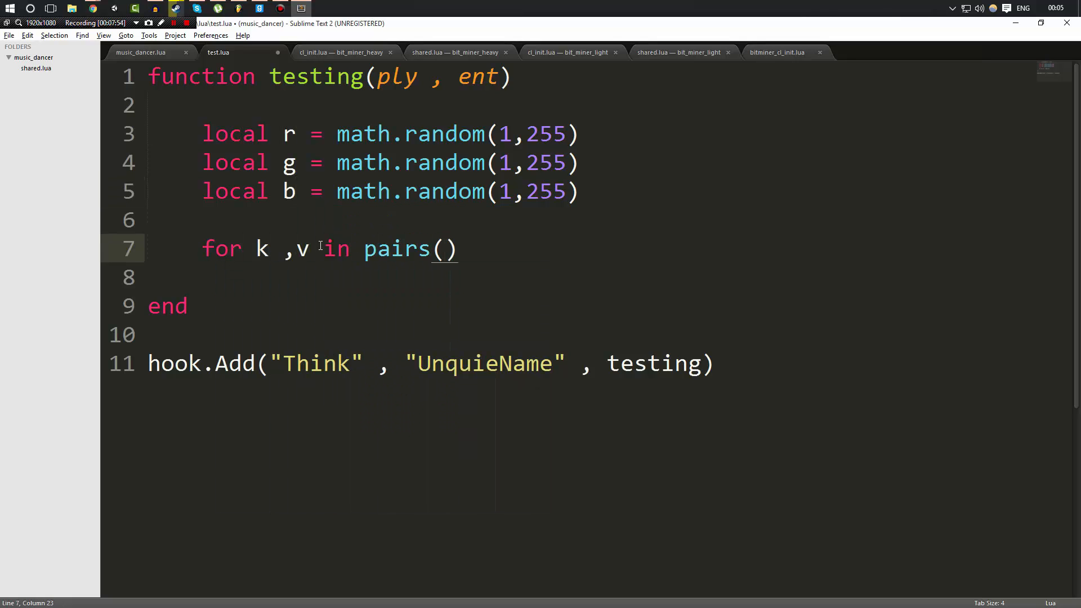
text(ents.GetAll())
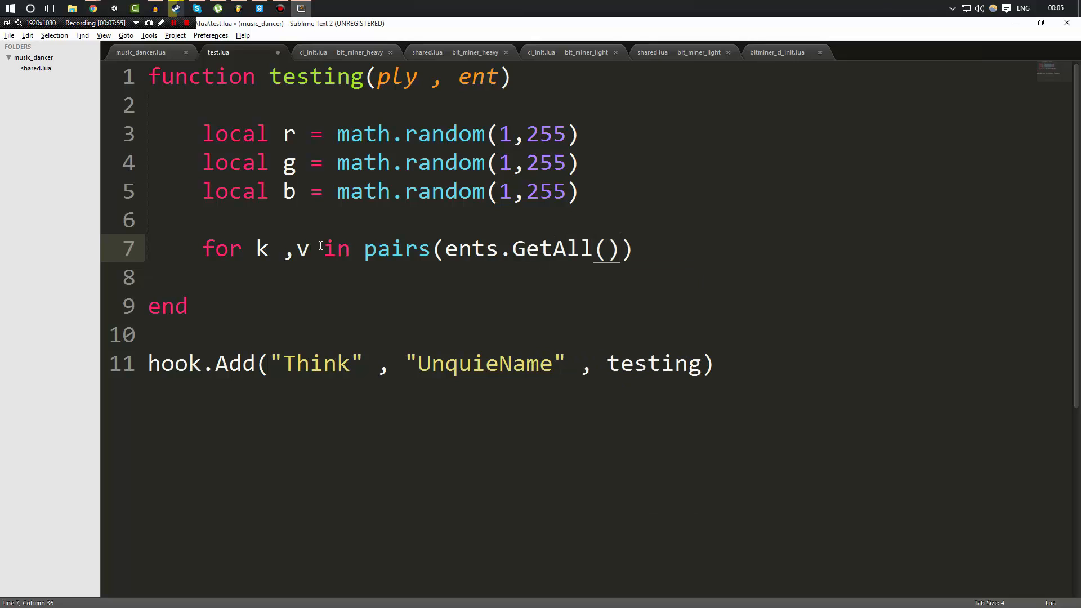
text(do)
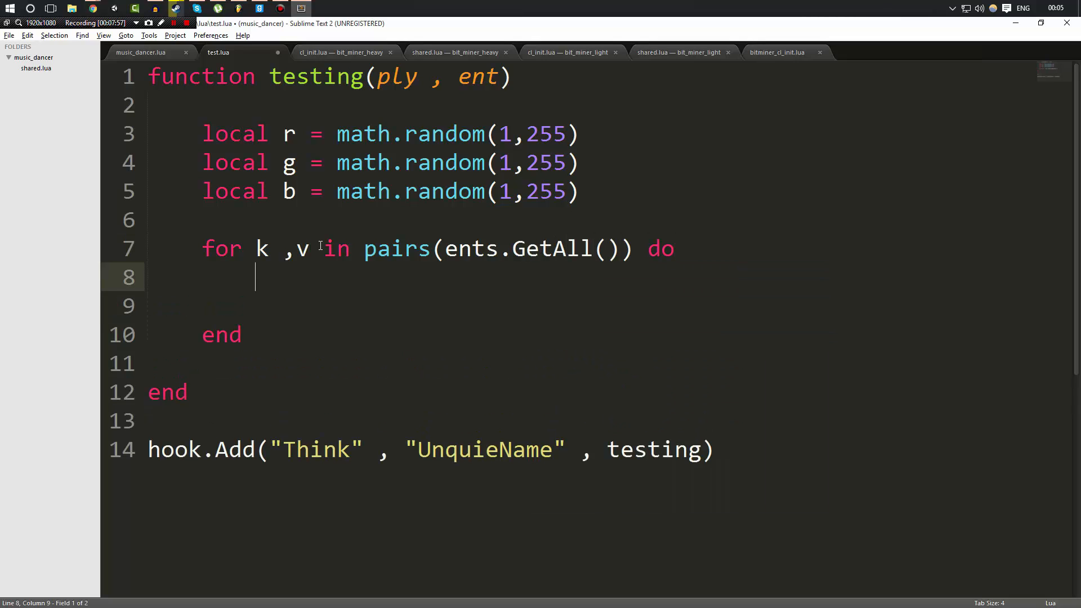
text(v:s)
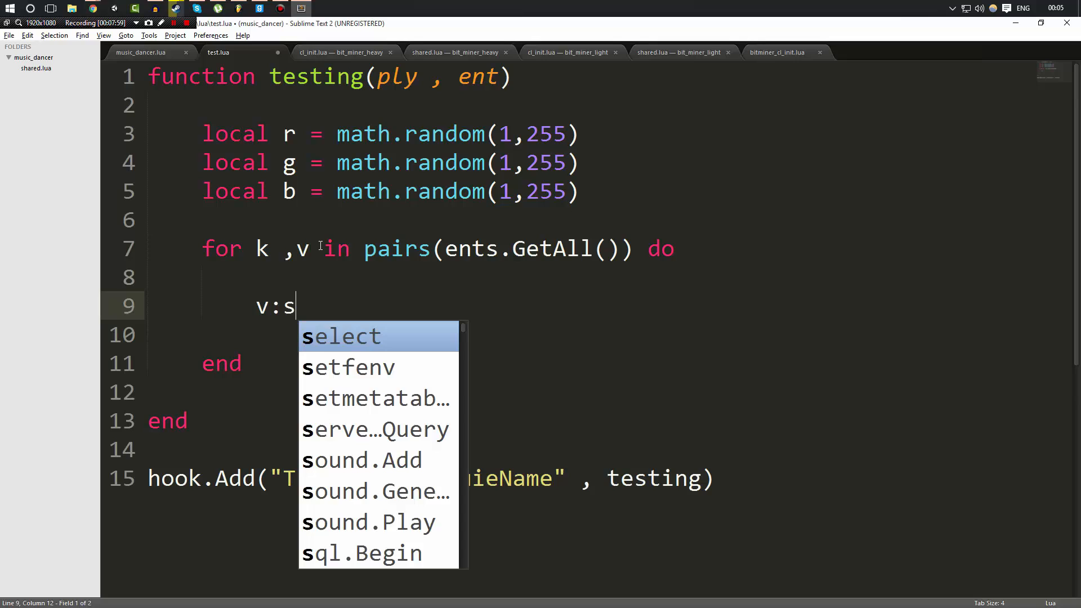
text(etColor(number color)
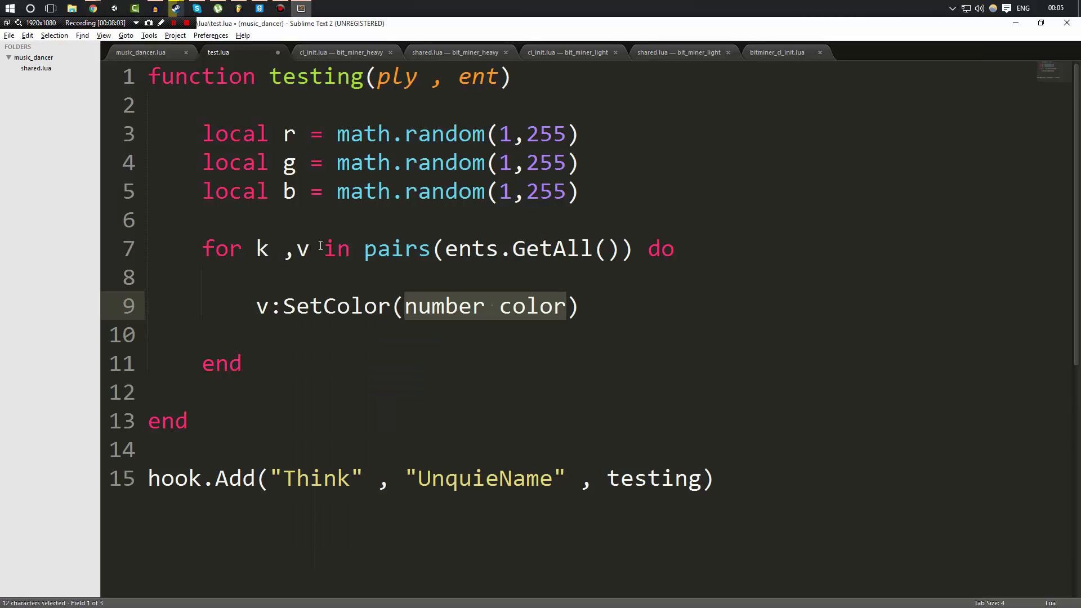
text(Color(r,g,b)
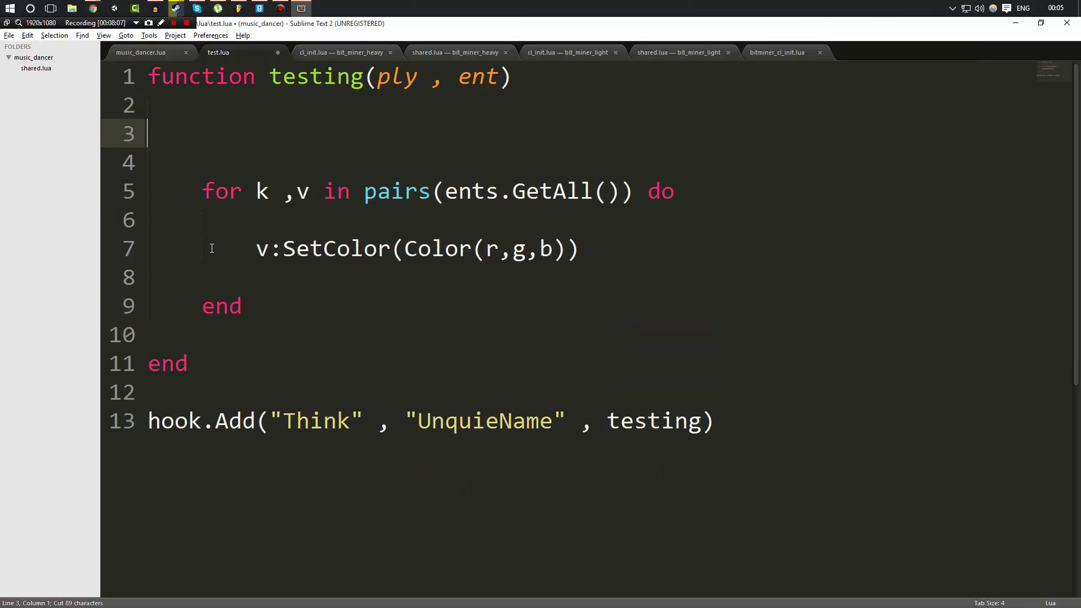
text(local r = math.random(1,255))
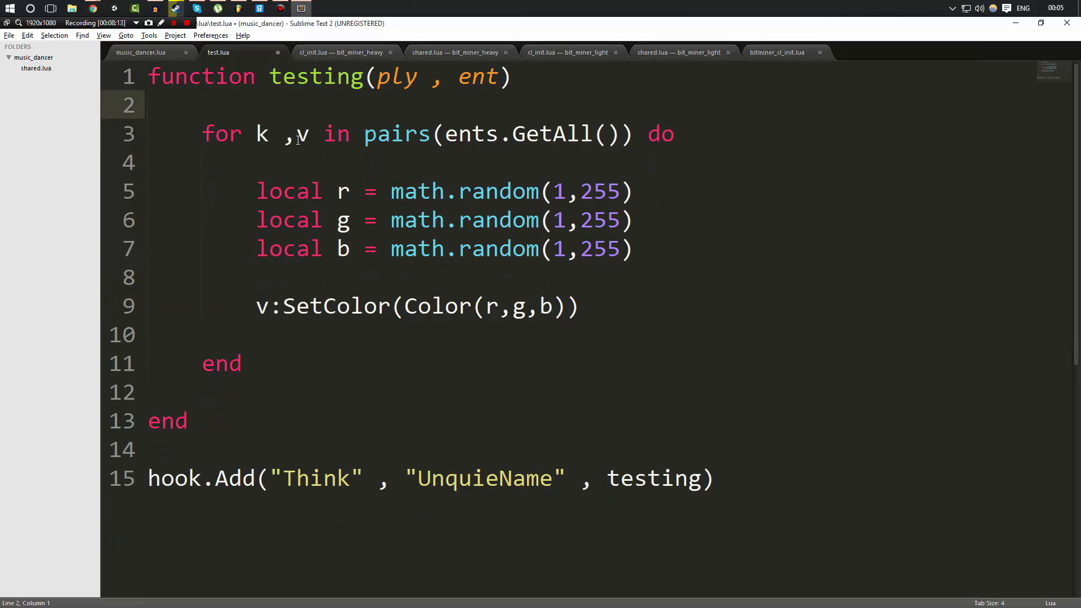
Step: Delete the unused ply and ent parameters from testing()
double_click(314, 478)
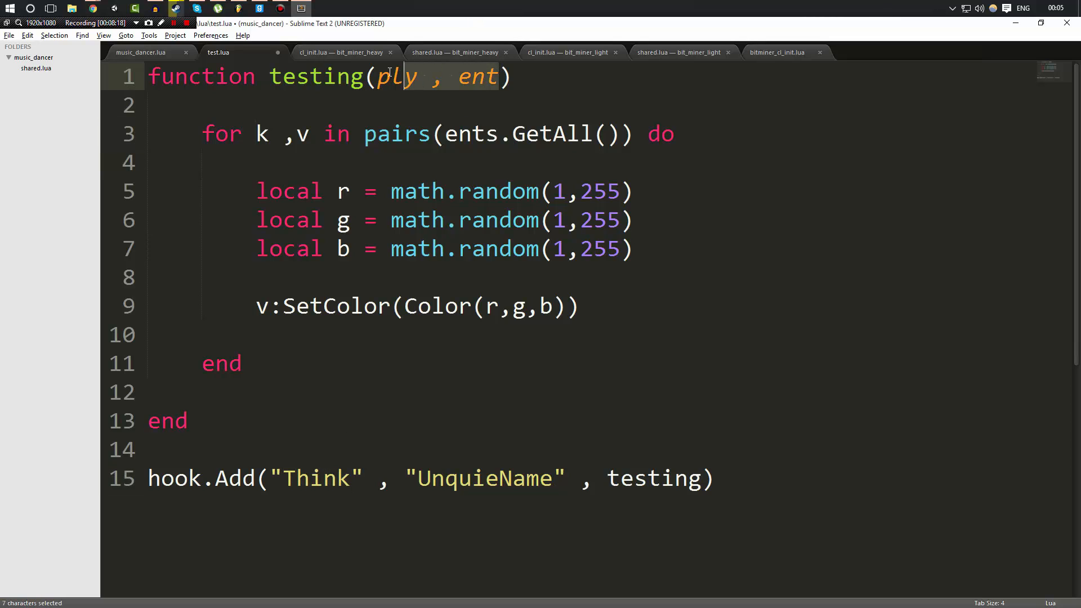
key(Delete)
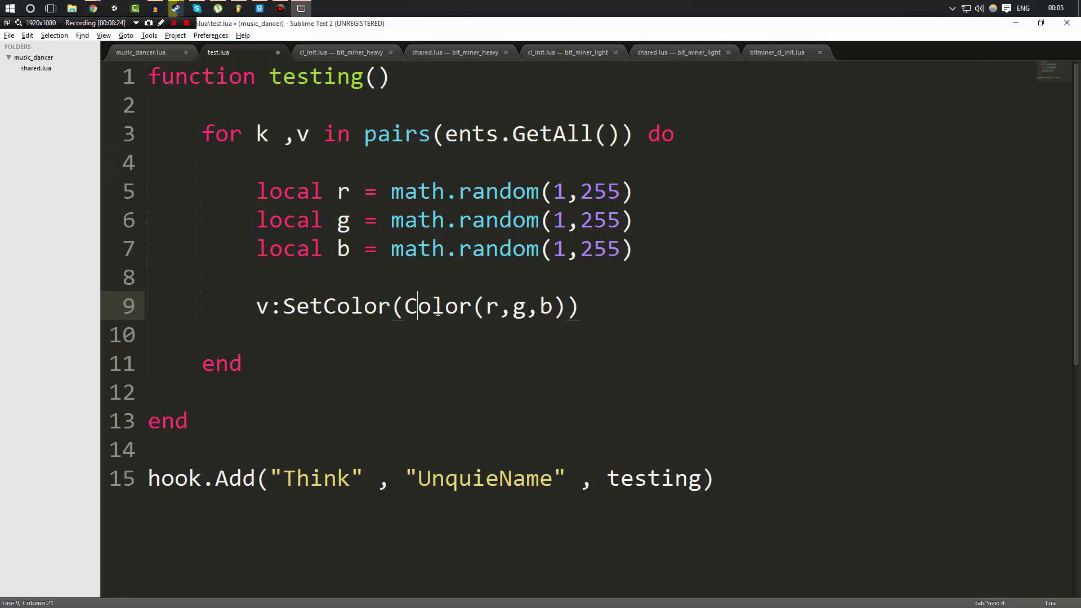
double_click(316, 306)
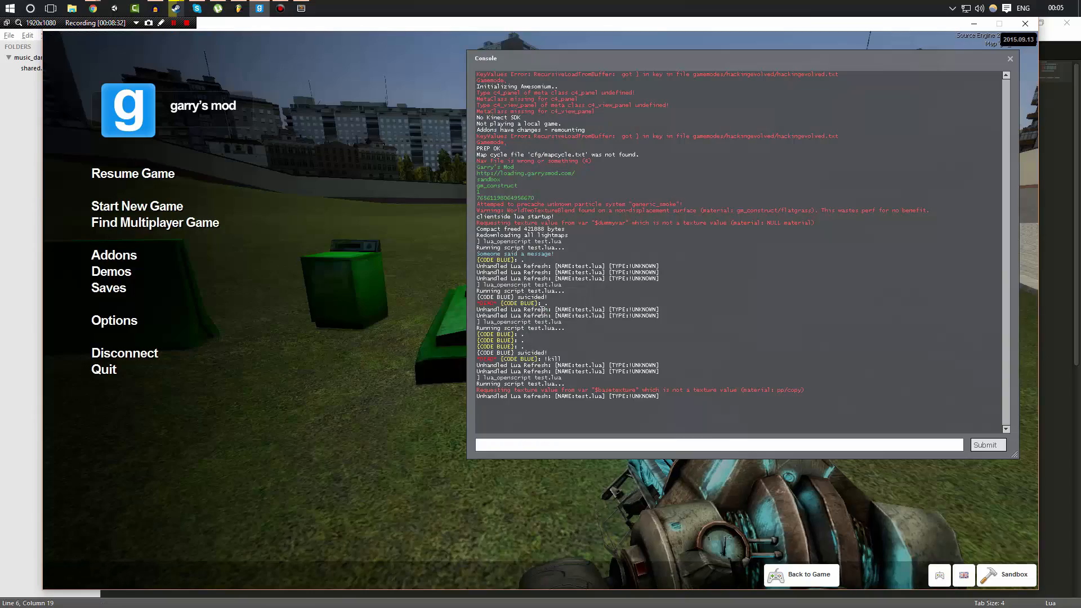
Step: Run lua_openscript test.lua and noclip in the developer console, then close it
click(801, 574)
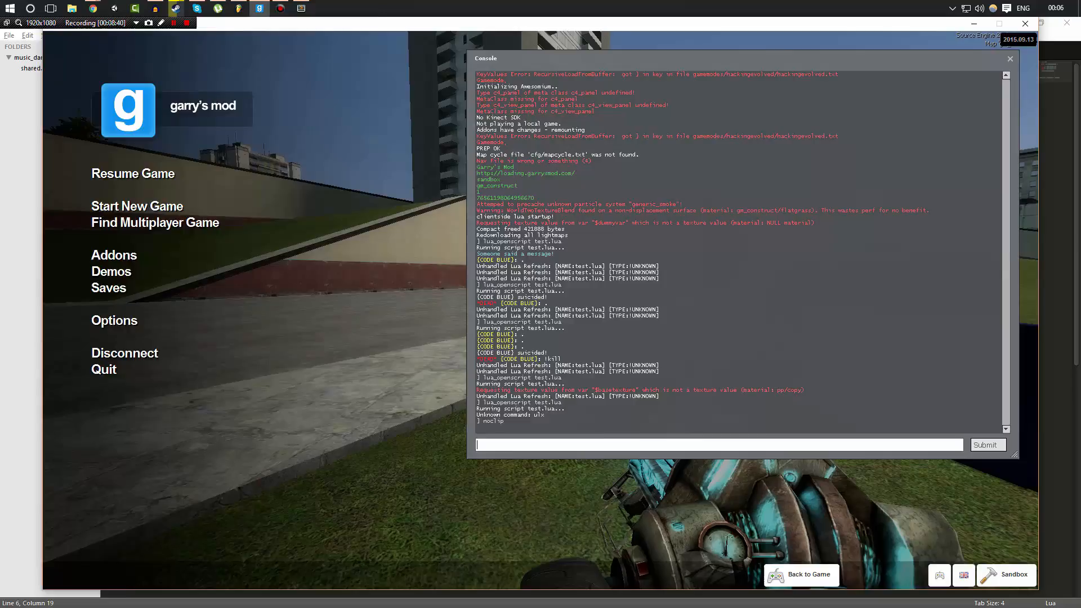
click(800, 575)
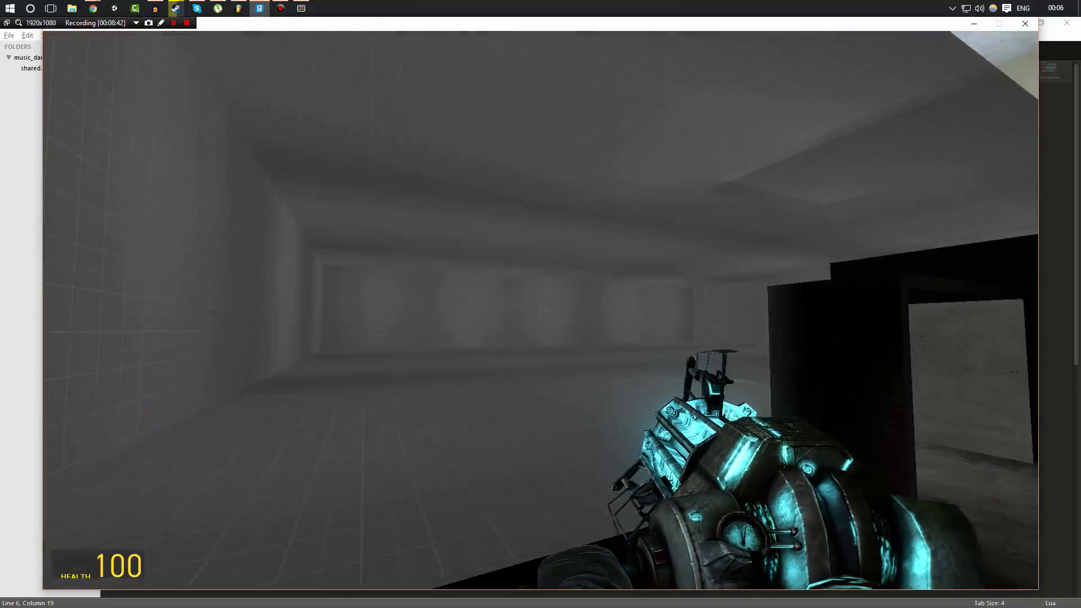